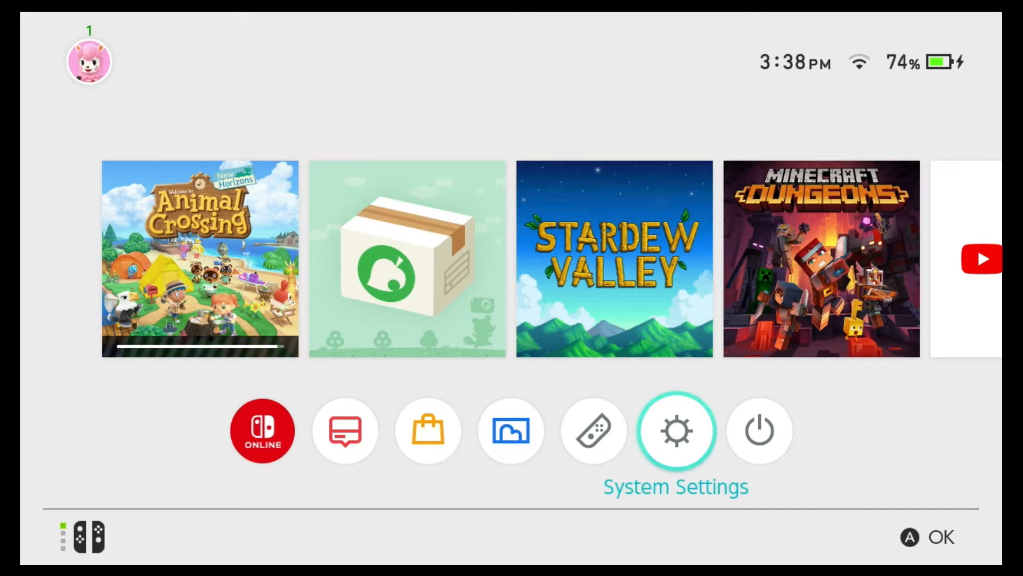
Step: Show the System page of System Settings to read firmware version 13.0.0 under System Update
{"action": "left_click", "coordinate": [675, 431]}
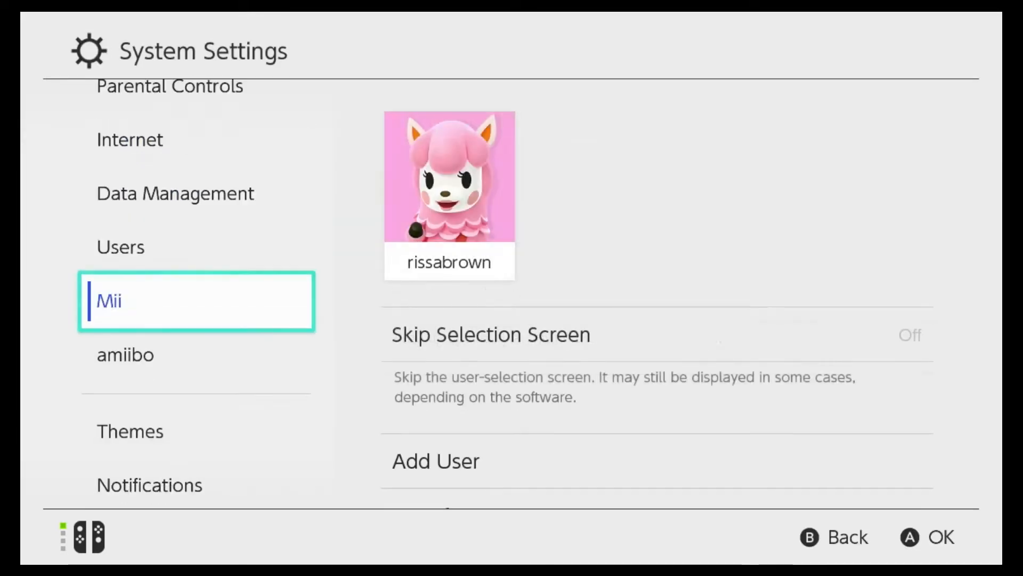
{"action": "scroll", "scroll_direction": "down", "scroll_amount": 3}
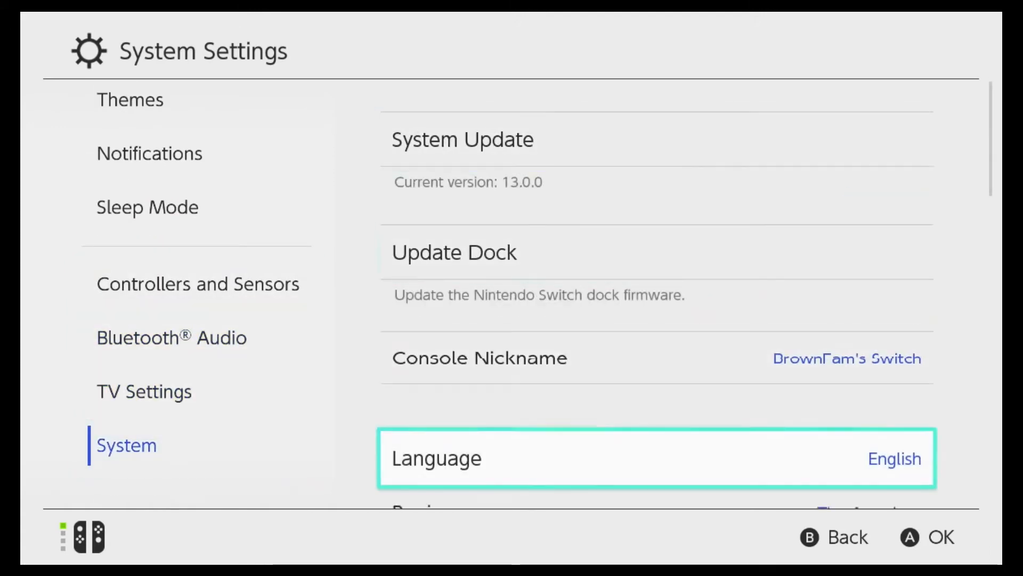
{"action": "scroll", "scroll_direction": "down", "scroll_amount": 3}
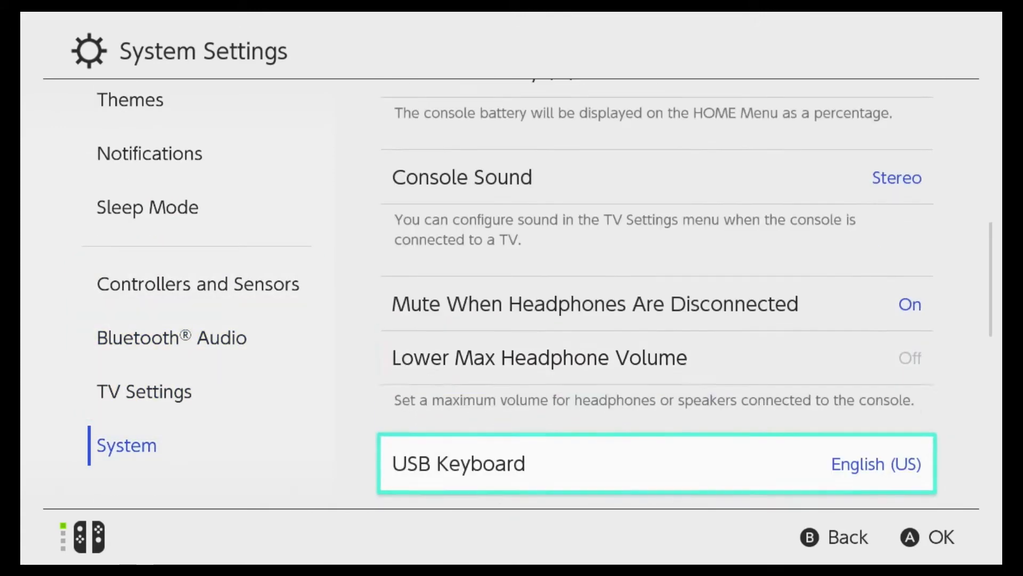
{"action": "scroll", "scroll_direction": "down", "scroll_amount": 3}
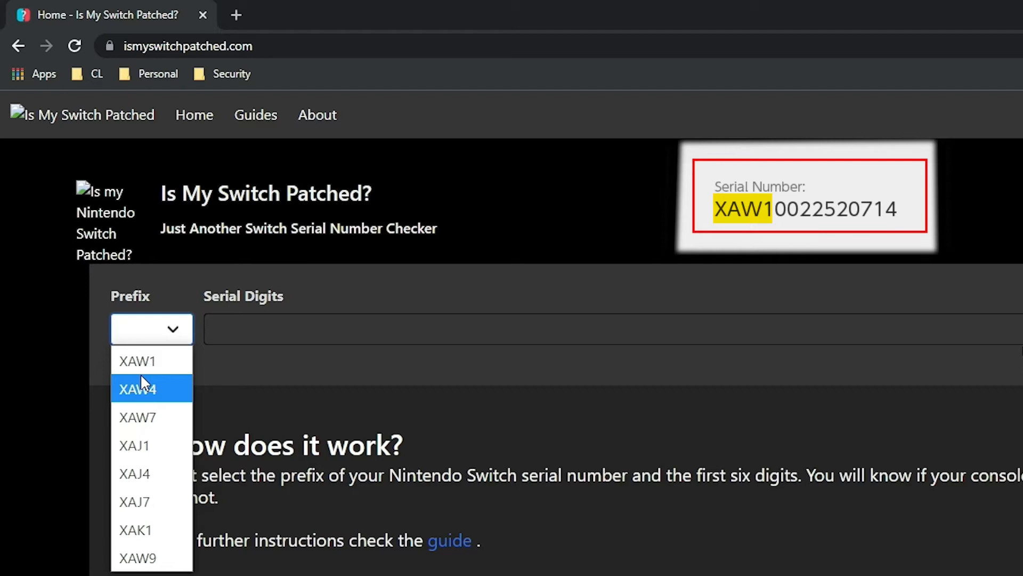
Step: Check serial prefix XAW1 with digits 002252 against the patched-console list
{"action": "left_click", "coordinate": [138, 362]}
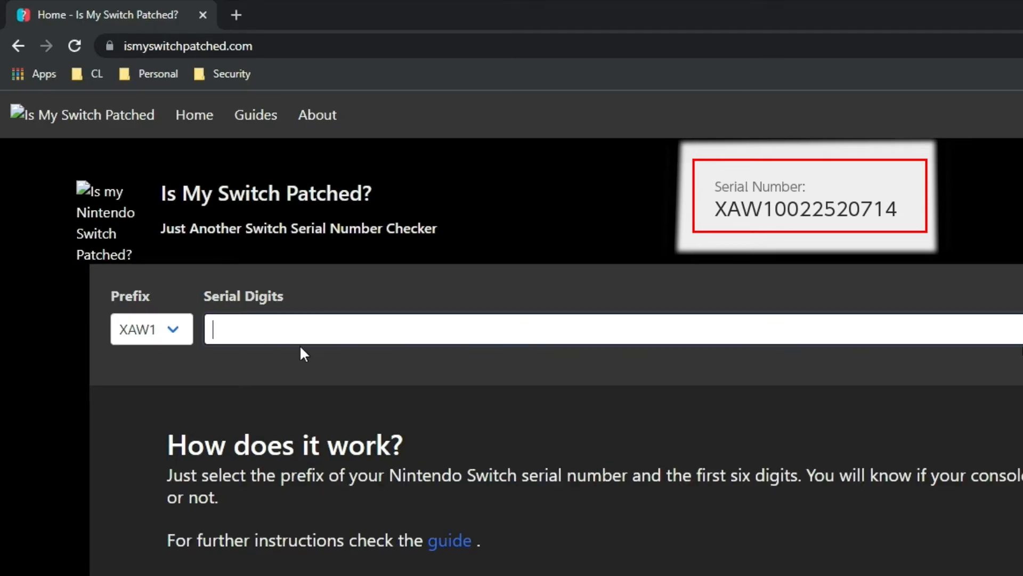
{"action": "type", "text": "00"}
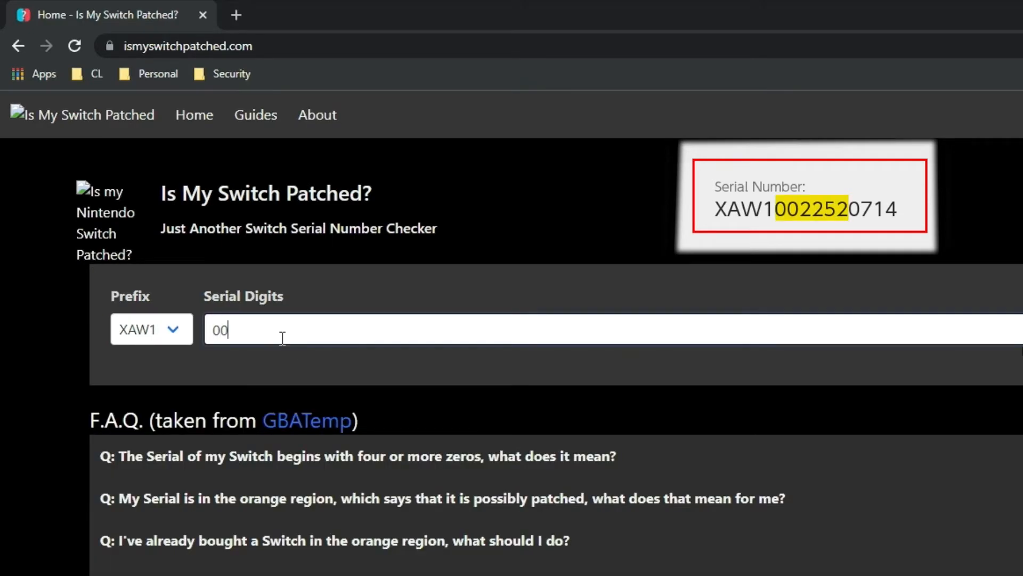
{"action": "type", "text": "225"}
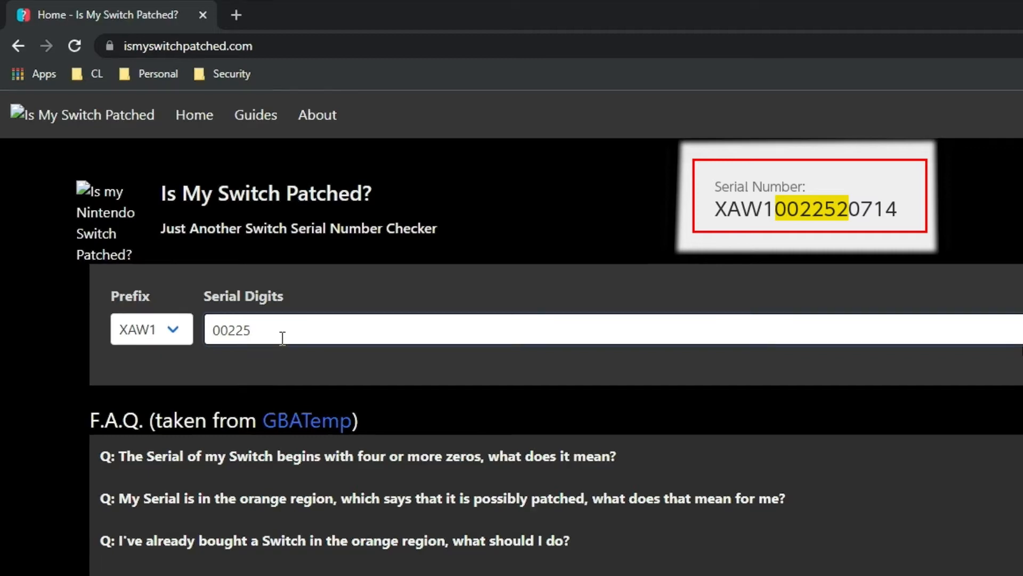
{"action": "type", "text": "2"}
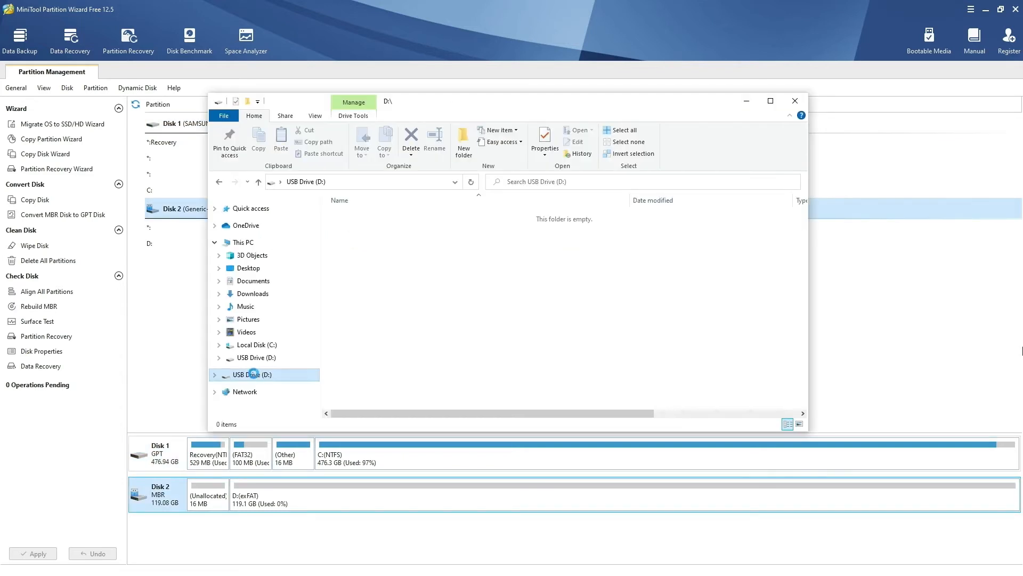
Step: Format the 119 GB D: exFAT partition as FAT32 and apply the pending operations
{"action": "left_click", "coordinate": [543, 141]}
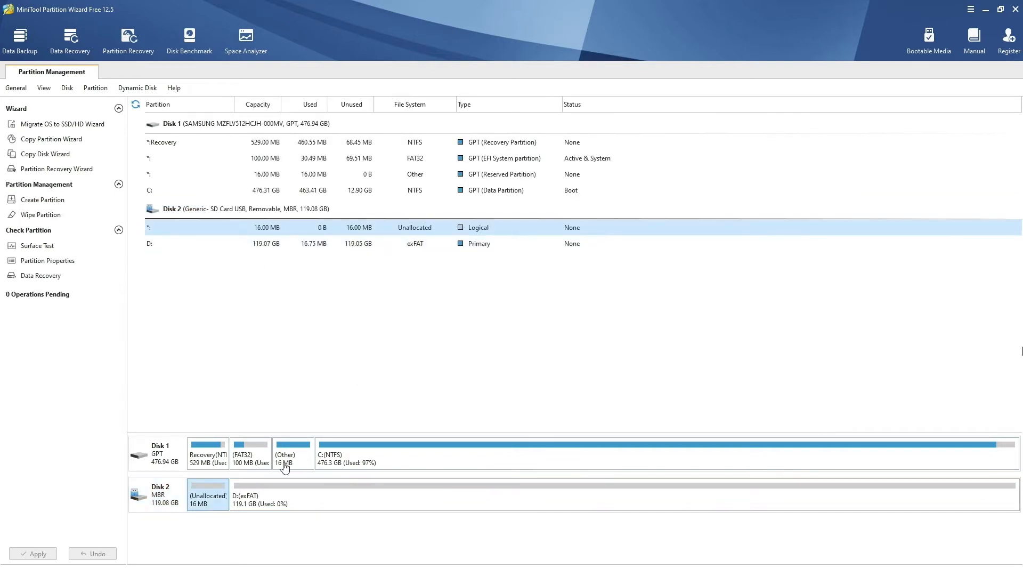
{"action": "right_click", "coordinate": [255, 495]}
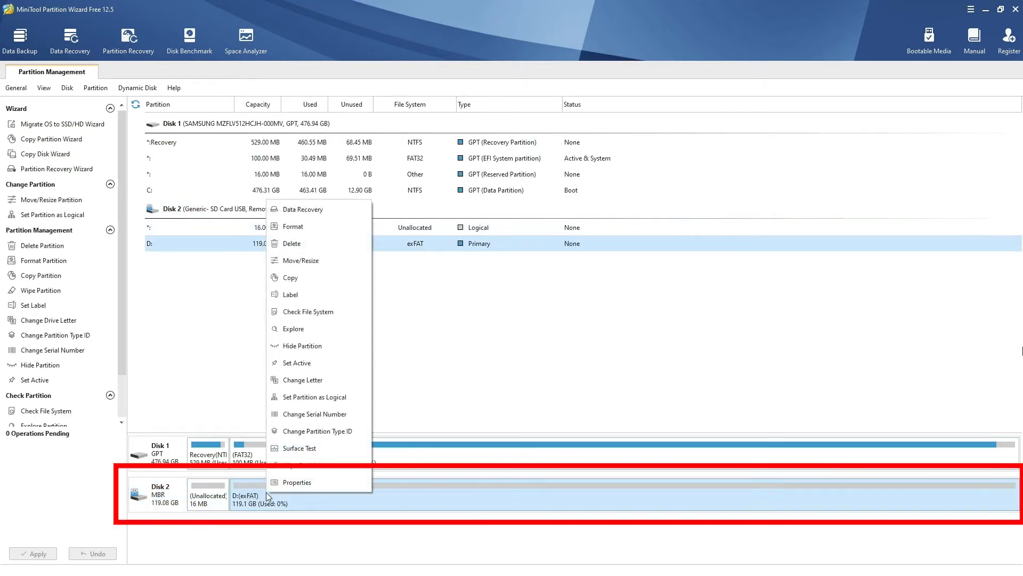
{"action": "mouse_move", "coordinate": [320, 226]}
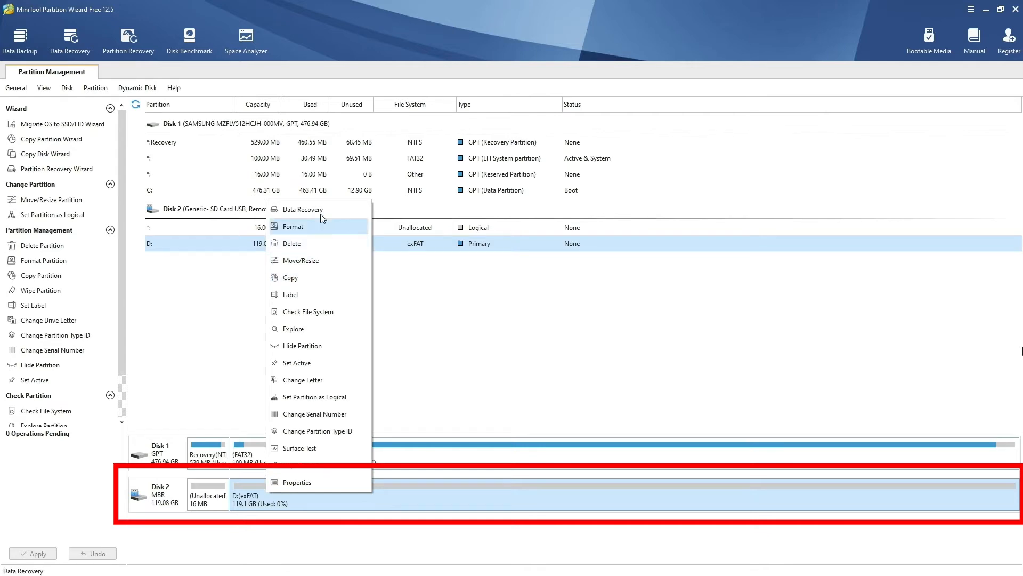
{"action": "left_click", "coordinate": [292, 226]}
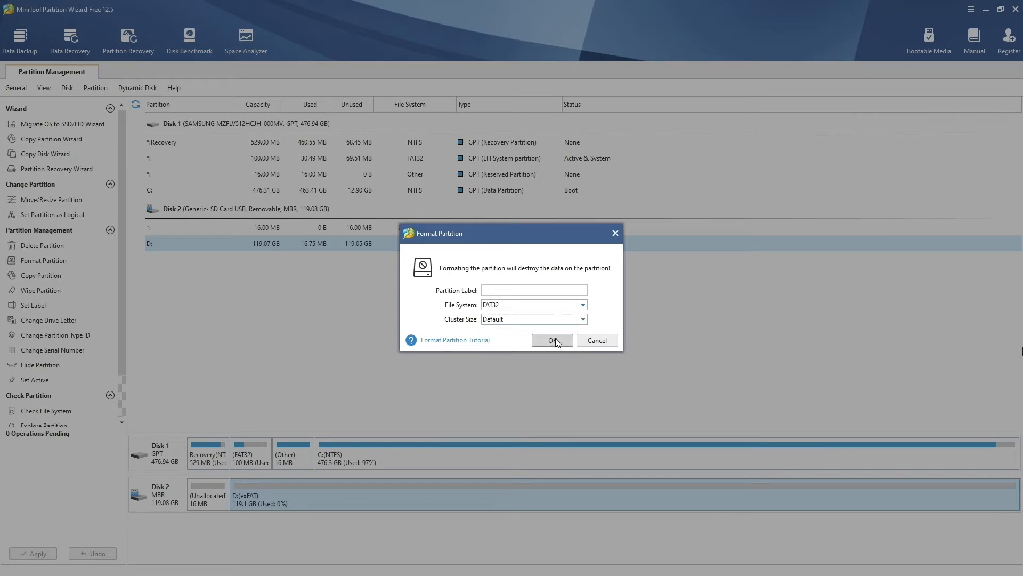
{"action": "left_click", "coordinate": [551, 339]}
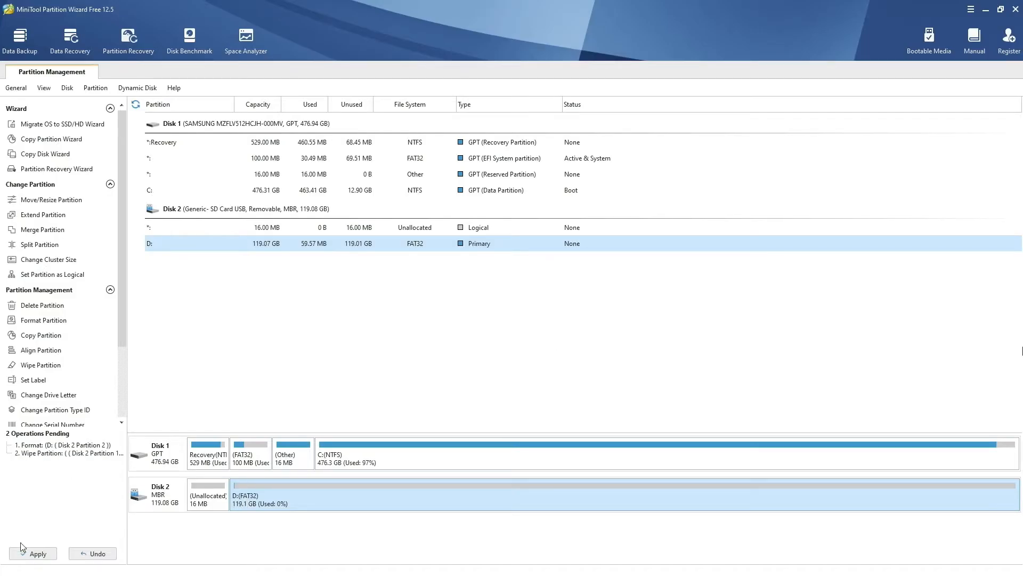
{"action": "left_click", "coordinate": [32, 553]}
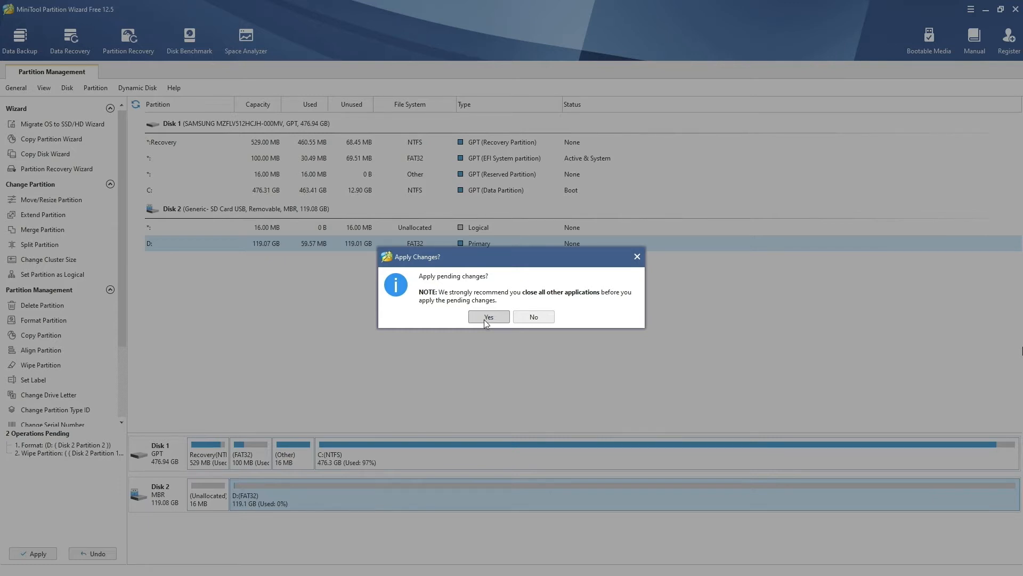
{"action": "left_click", "coordinate": [488, 317]}
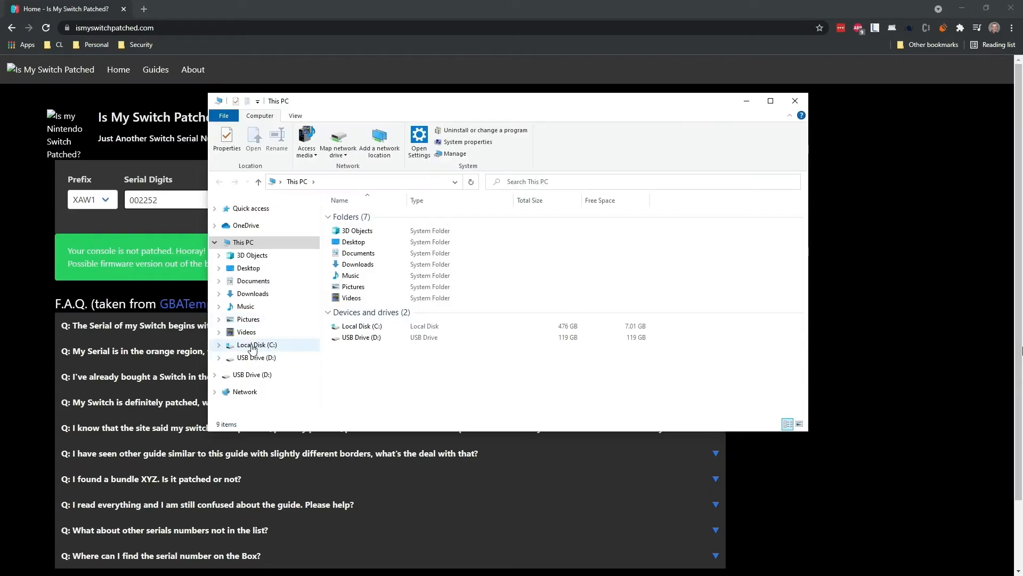
{"action": "mouse_move", "coordinate": [252, 374]}
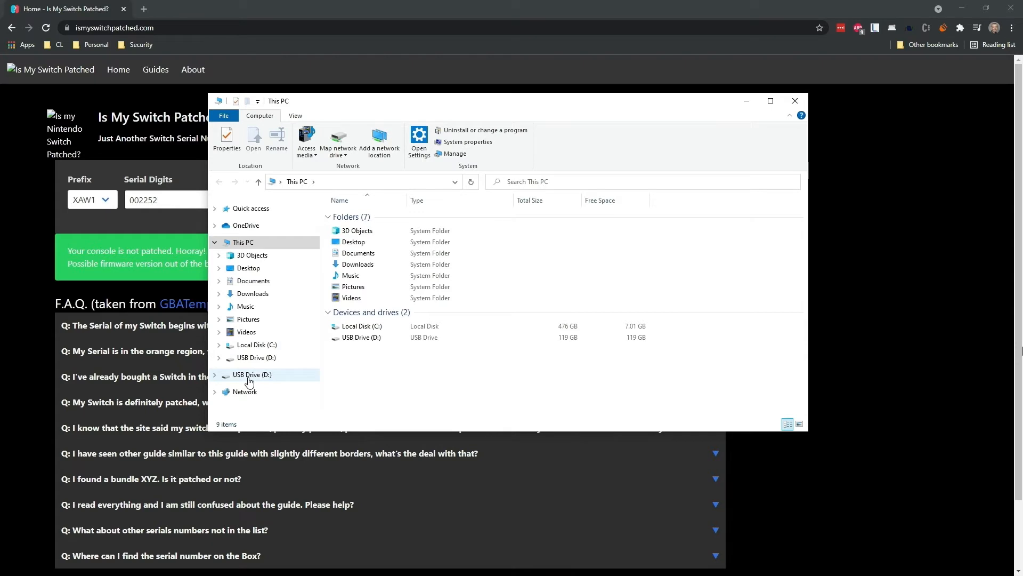
Step: Show USB Drive (D:) properties confirming the FAT32 file system
{"action": "right_click", "coordinate": [252, 374]}
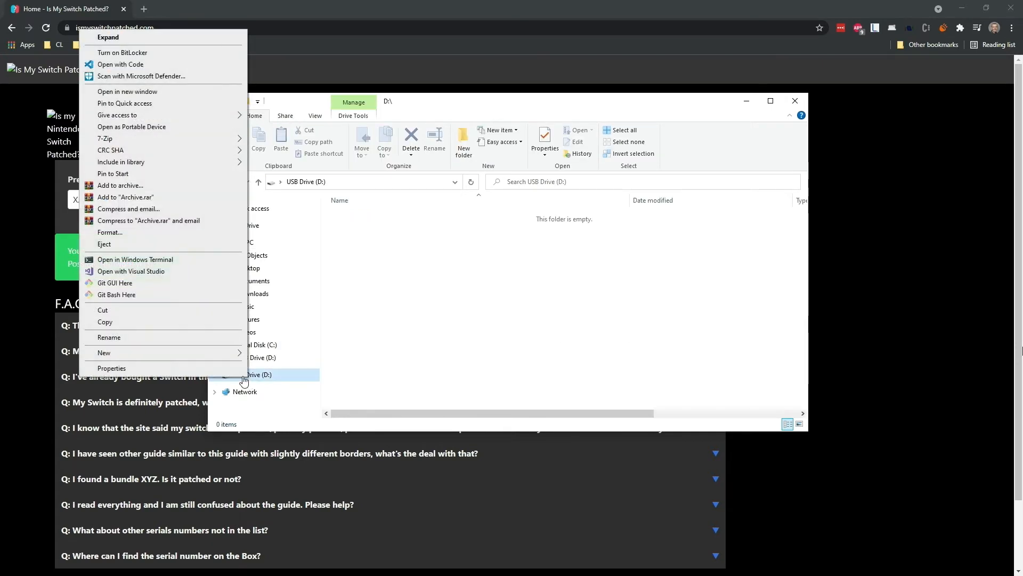
{"action": "left_click", "coordinate": [111, 368]}
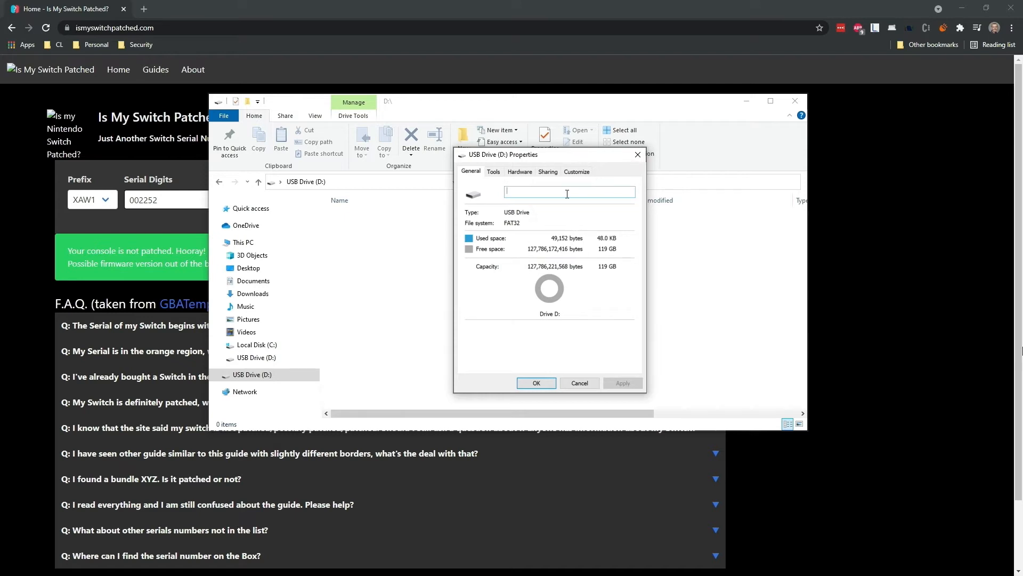
{"action": "left_click", "coordinate": [190, 8]}
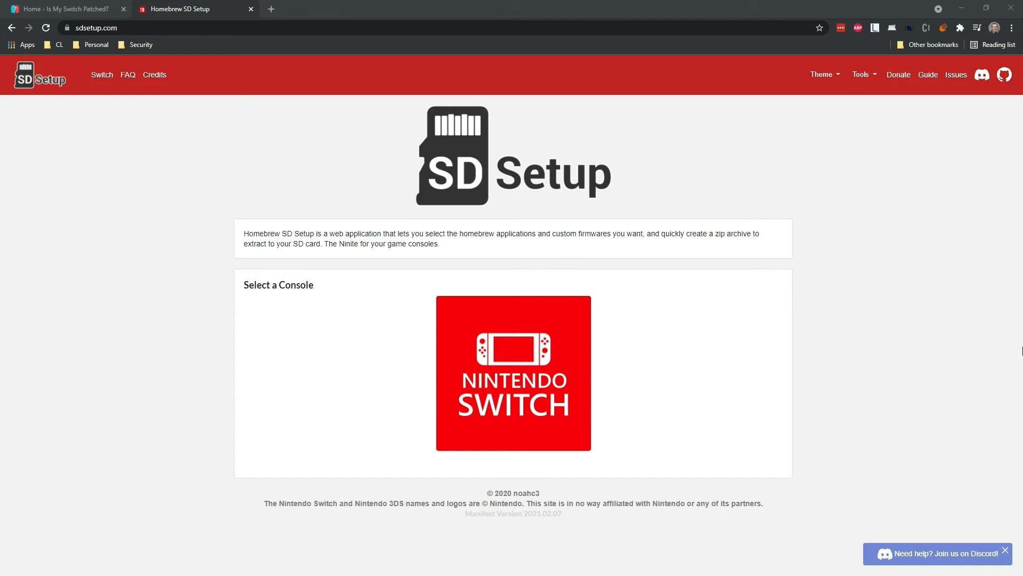
{"action": "mouse_move", "coordinate": [269, 181]}
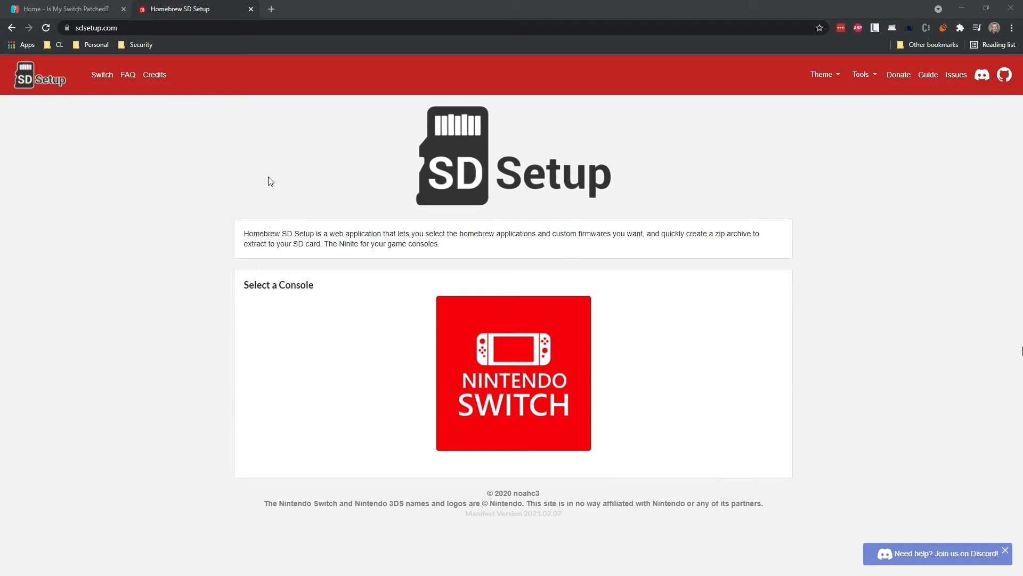
Step: Choose Nintendo Switch with Recommended Defaults (Atmosphere, Hekate) and download the bundle ZIP
{"action": "left_click", "coordinate": [513, 372]}
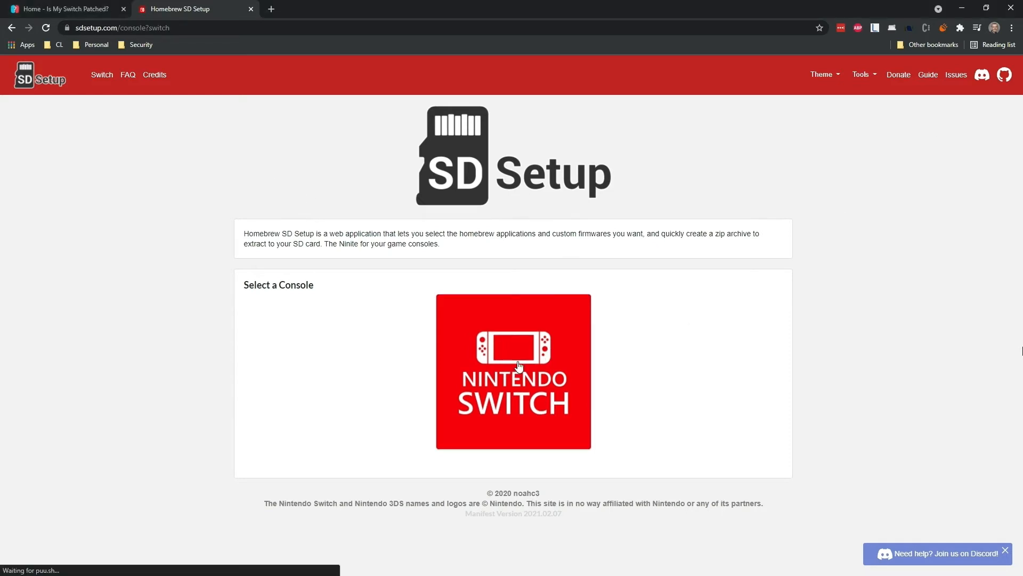
{"action": "left_click", "coordinate": [513, 370]}
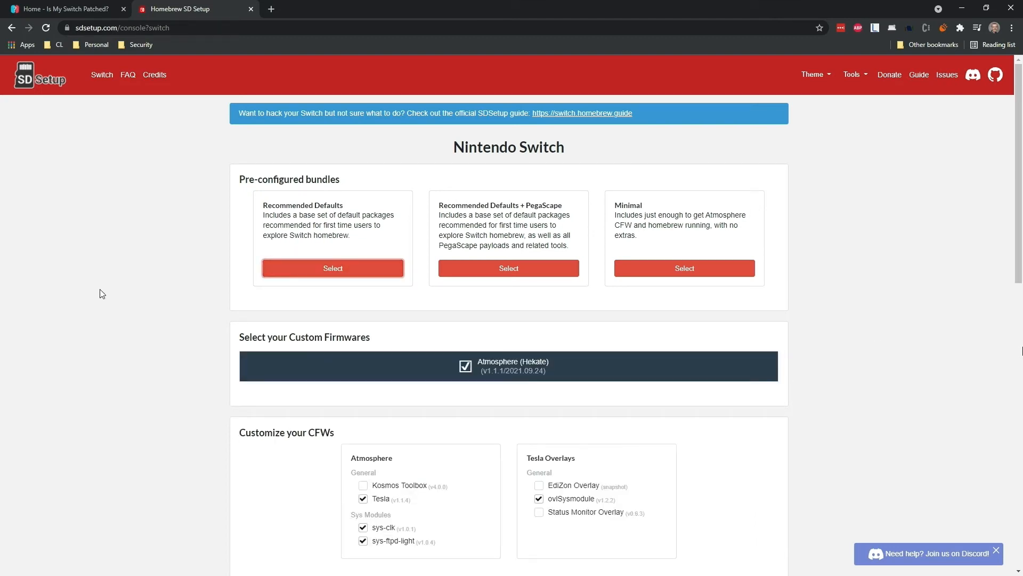
{"action": "scroll", "scroll_direction": "down", "scroll_amount": 3}
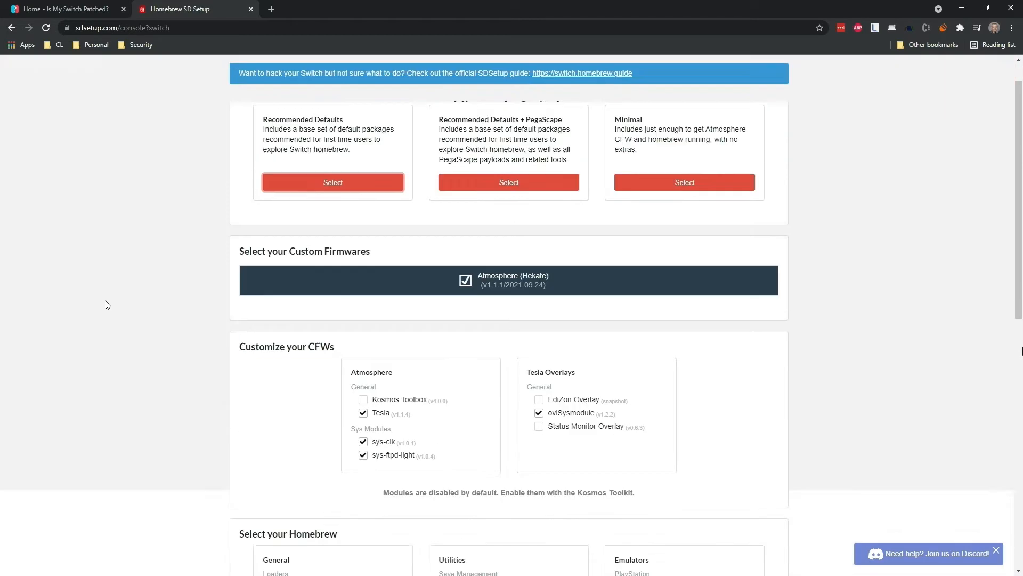
{"action": "scroll", "scroll_direction": "down", "scroll_amount": 3}
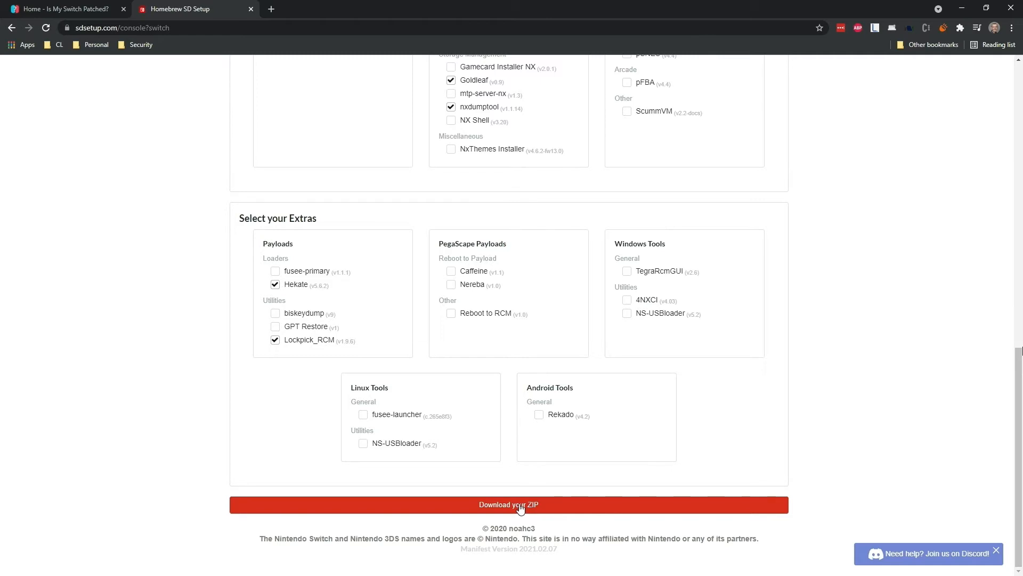
{"action": "left_click", "coordinate": [509, 504]}
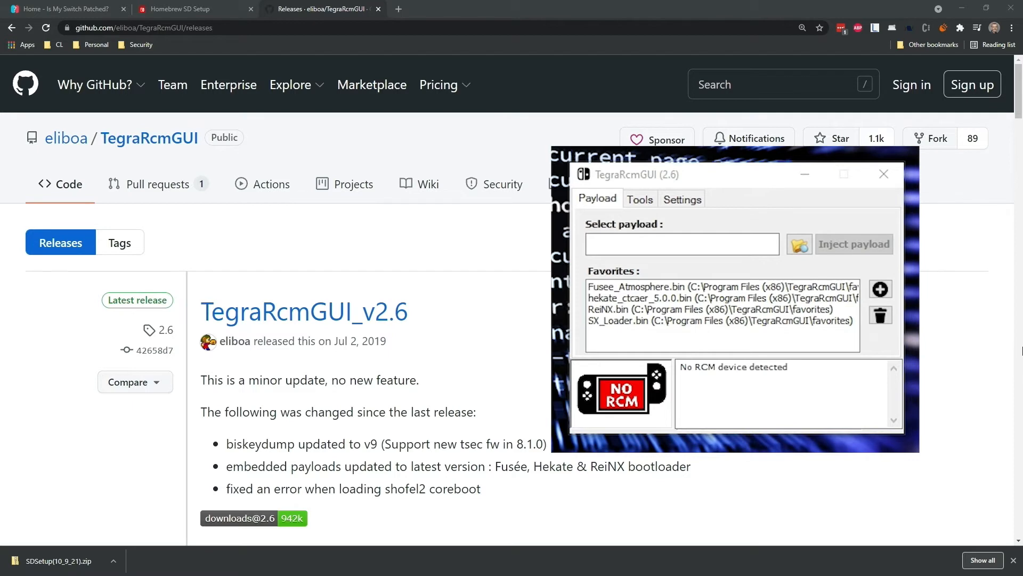
Step: Download TegraRcmGUI_v2.6_Installer.msi from the latest release's Assets
{"action": "scroll", "scroll_direction": "down", "scroll_amount": 3}
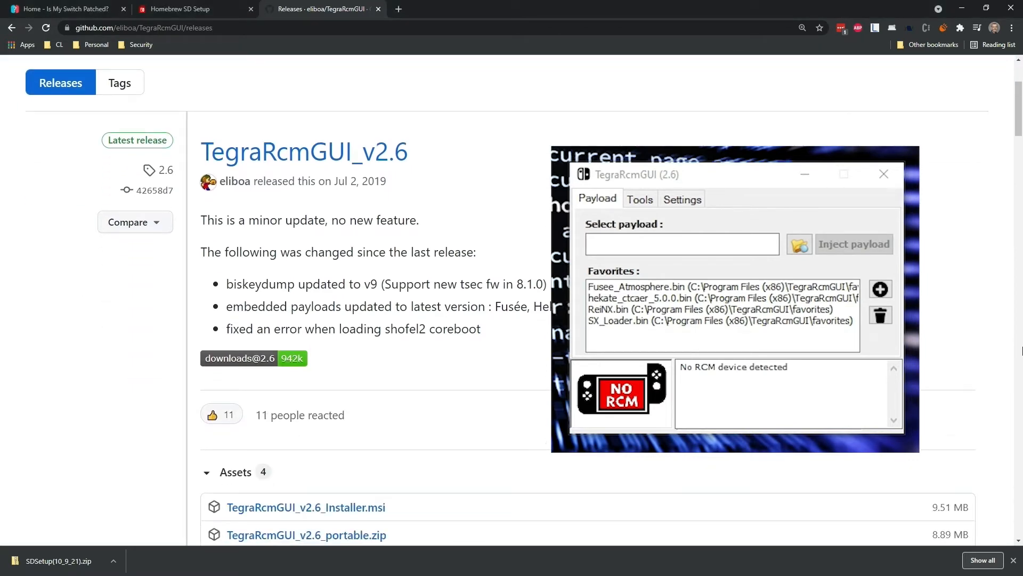
{"action": "scroll", "scroll_direction": "down", "scroll_amount": 3}
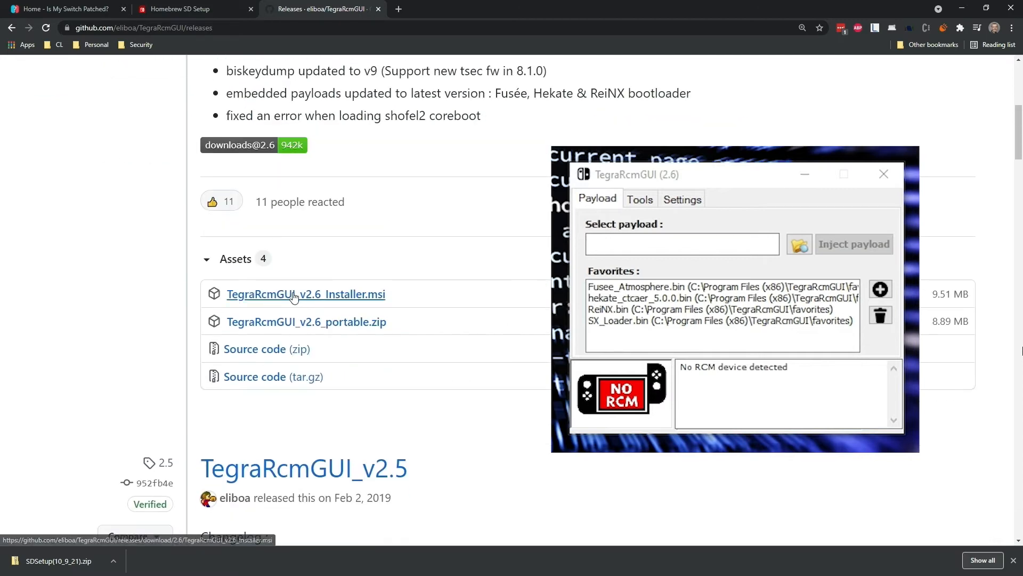
{"action": "mouse_move", "coordinate": [301, 295]}
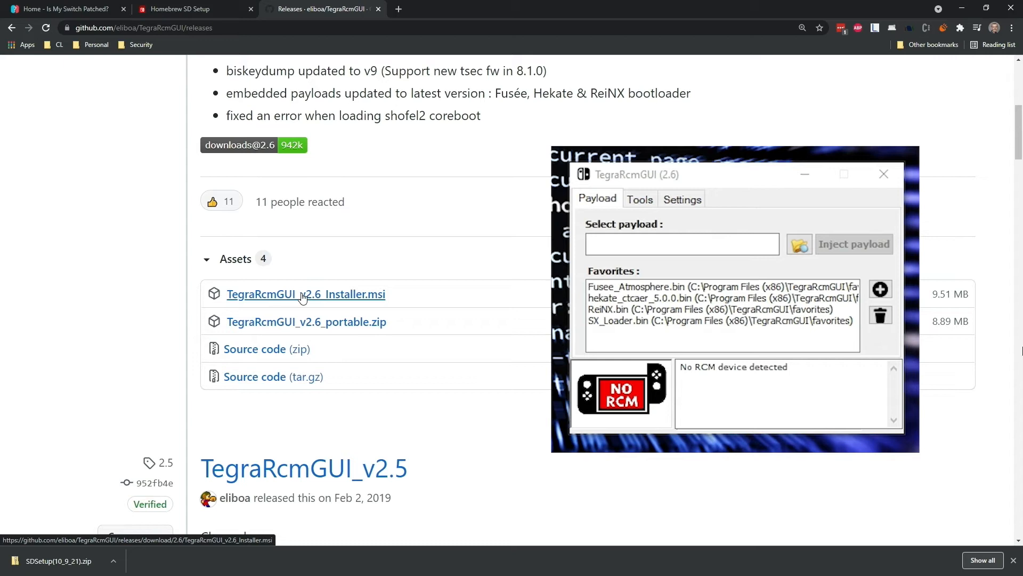
{"action": "left_click", "coordinate": [305, 295]}
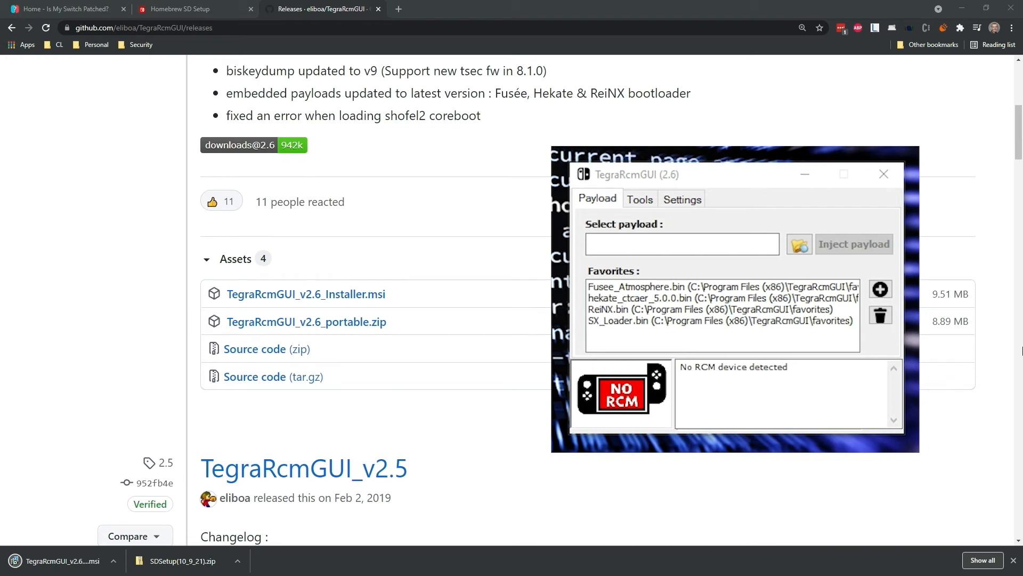
{"action": "left_click", "coordinate": [450, 8]}
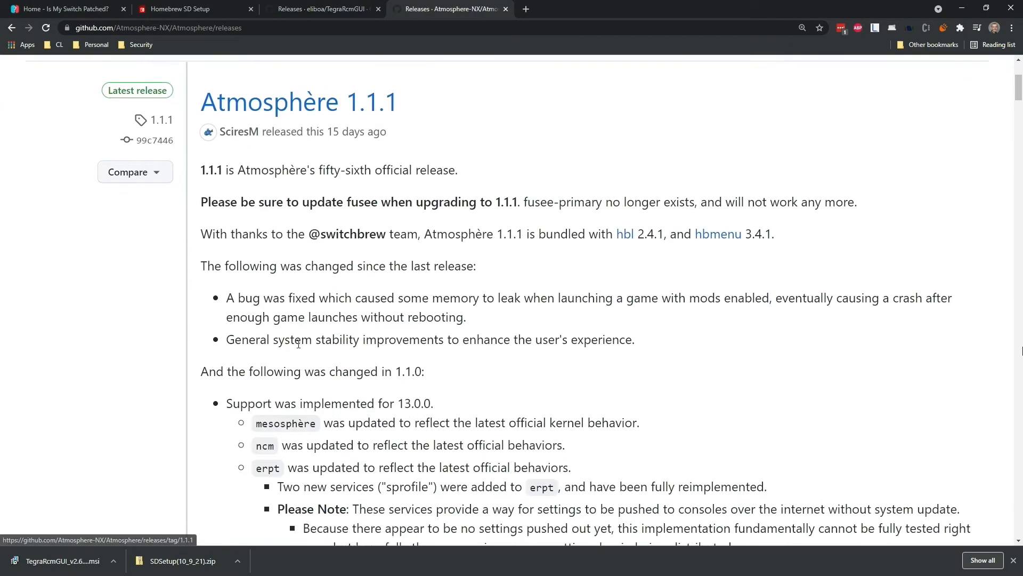
Step: Download the atmosphere-1.1.1 master ZIP from the release Assets
{"action": "scroll", "scroll_direction": "down", "scroll_amount": 3}
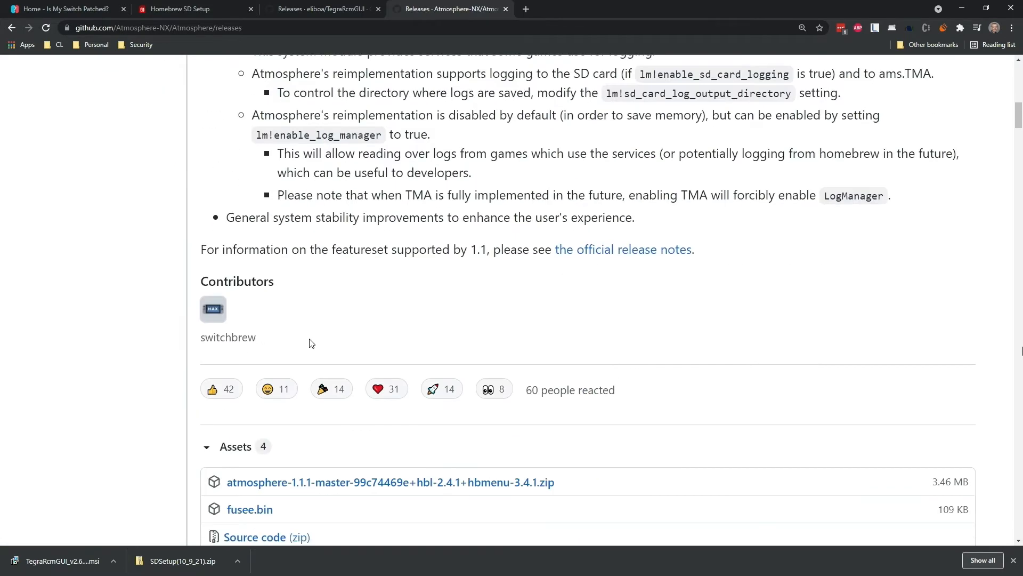
{"action": "scroll", "scroll_direction": "down", "scroll_amount": 3}
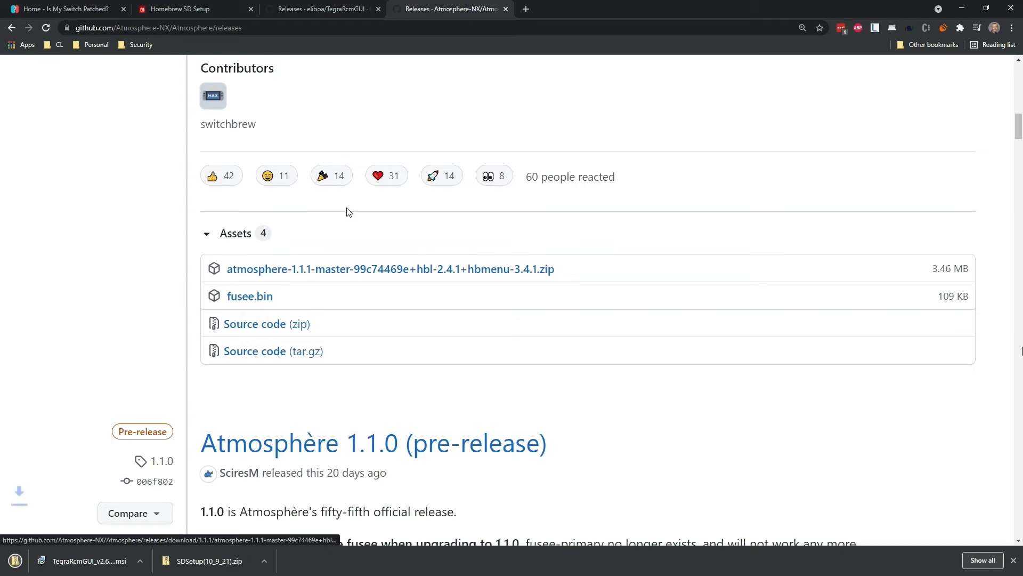
{"action": "left_click", "coordinate": [390, 269]}
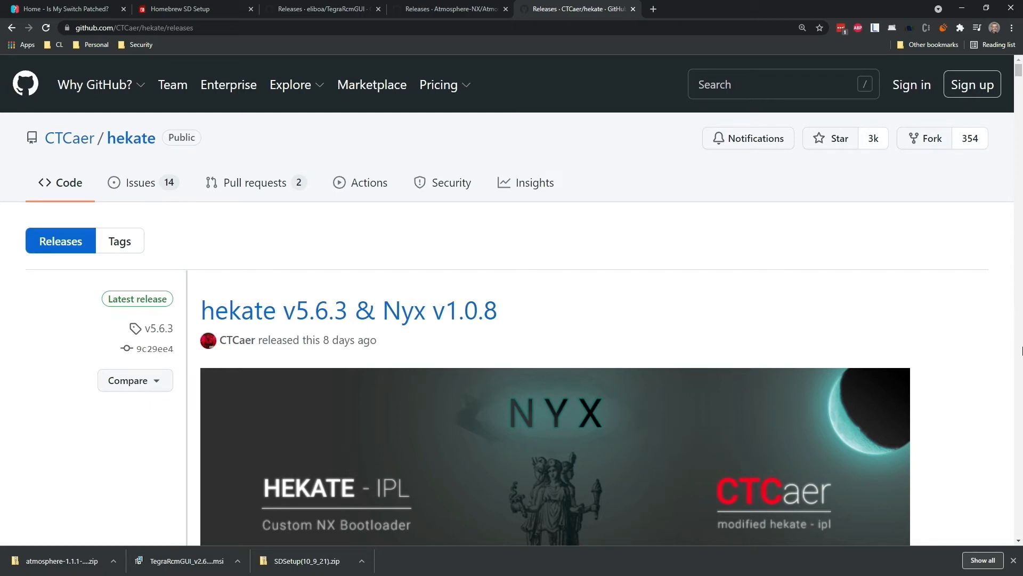
Step: Download hekate_ctcaer_5.6.3_Nyx_1.0.8.zip from the release Assets
{"action": "scroll", "scroll_direction": "down", "scroll_amount": 3}
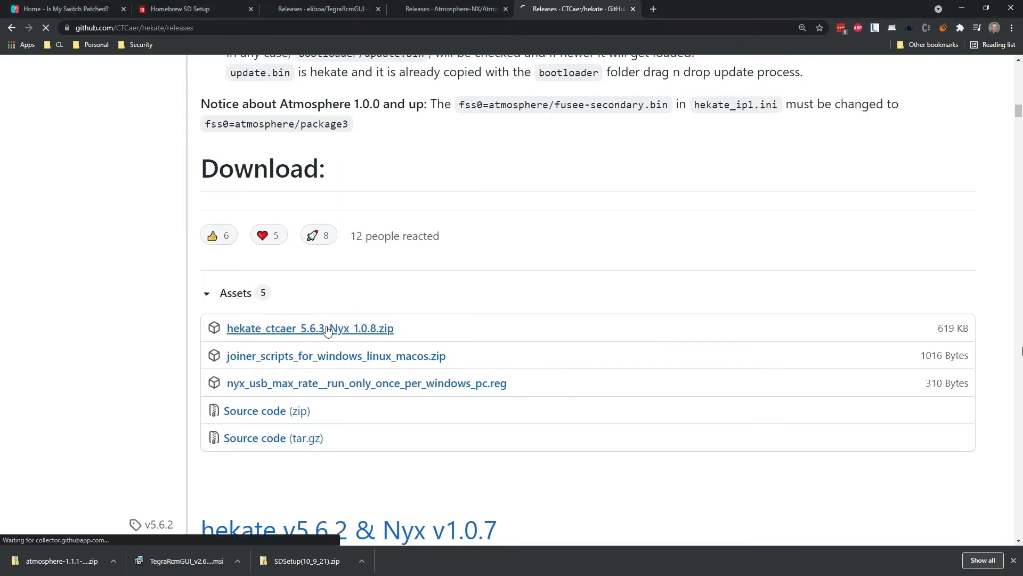
{"action": "left_click", "coordinate": [310, 327]}
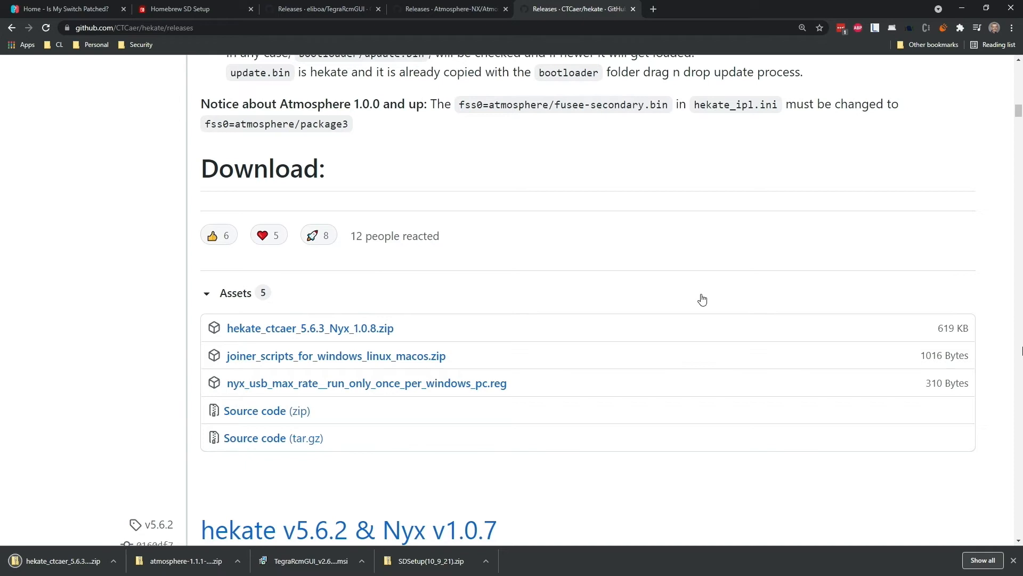
{"action": "mouse_move", "coordinate": [681, 282]}
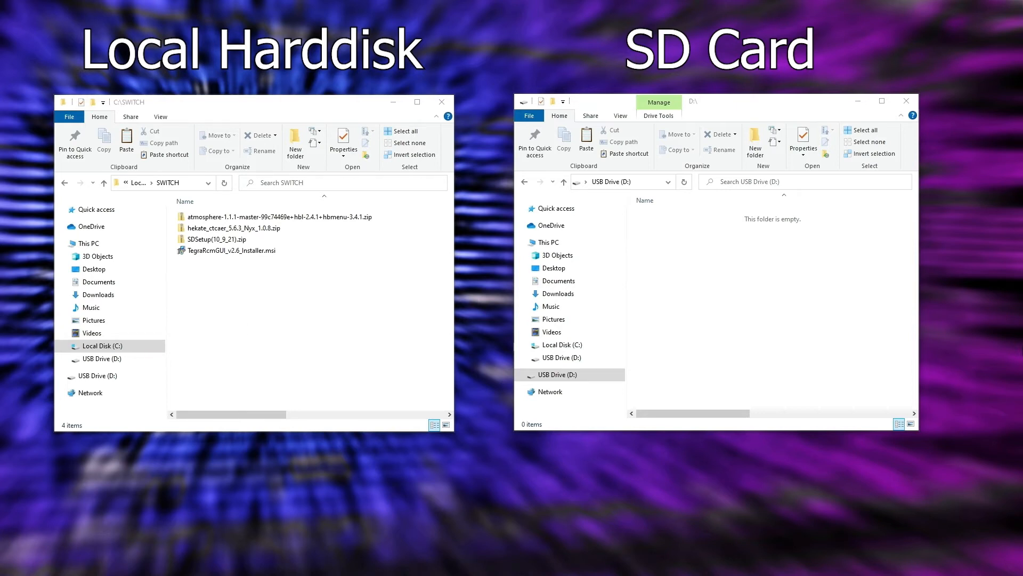
Step: Copy atmosphere, switch, hbmenu.nro and hekate's bootloader folder onto USB Drive (D:)
{"action": "double_click", "coordinate": [279, 217]}
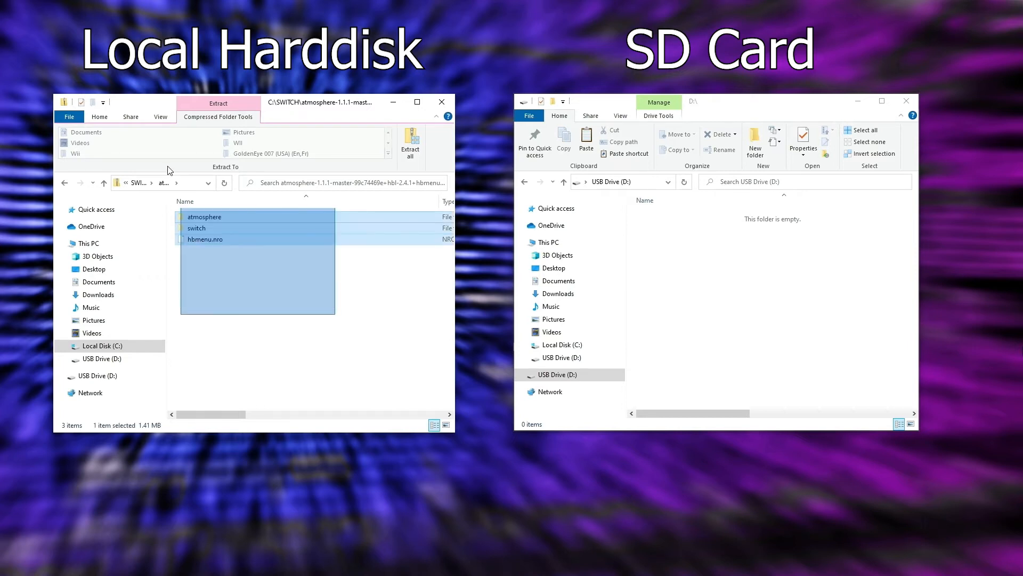
{"action": "key", "text": "ctrl+a"}
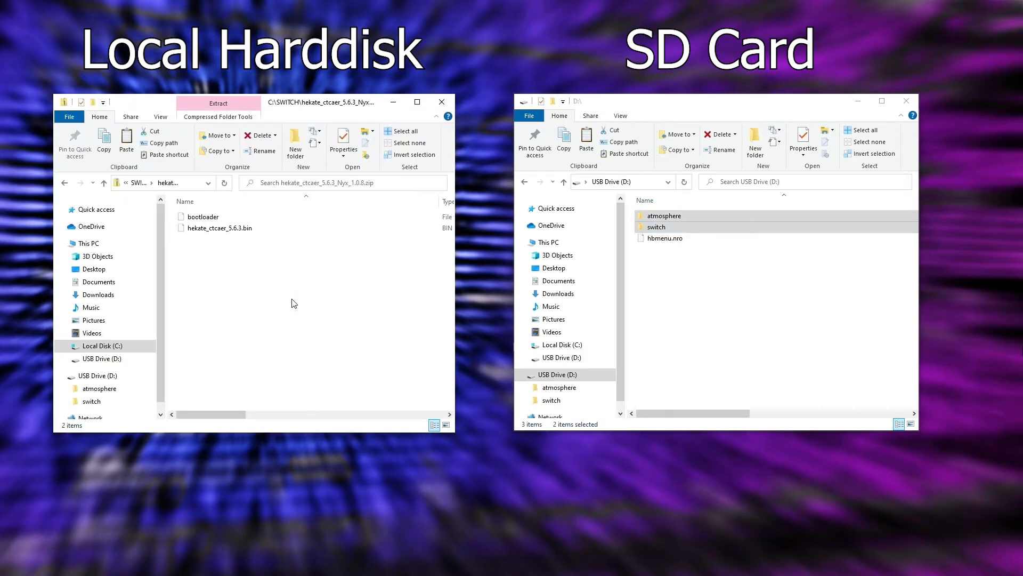
{"action": "left_click", "coordinate": [202, 217]}
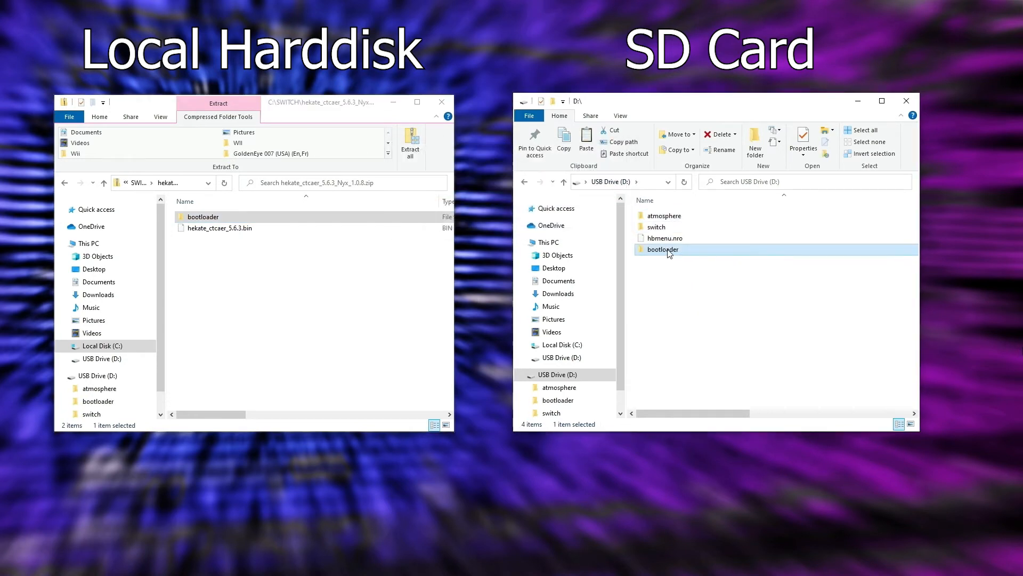
{"action": "mouse_move", "coordinate": [663, 249]}
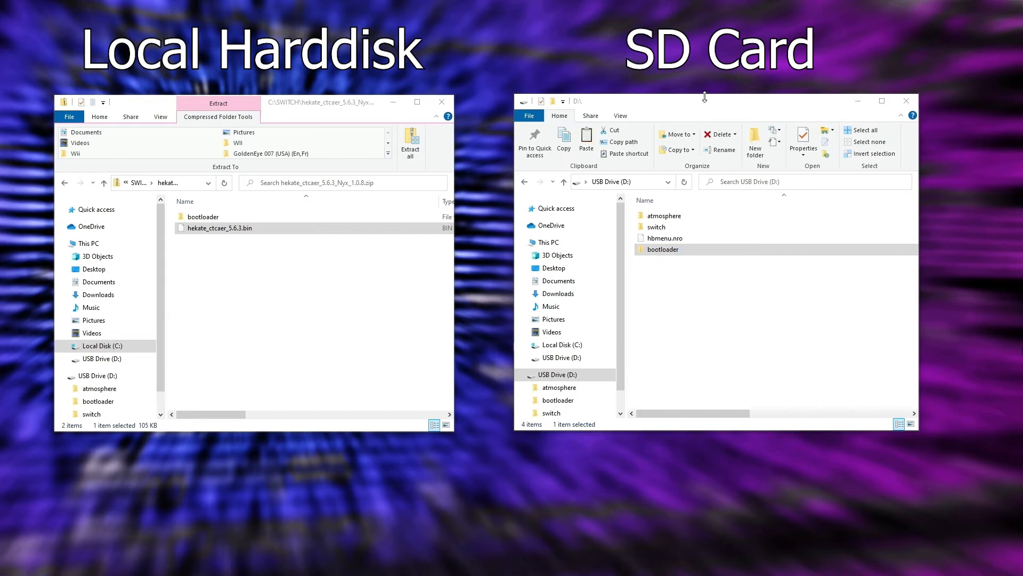
{"action": "mouse_move", "coordinate": [63, 187]}
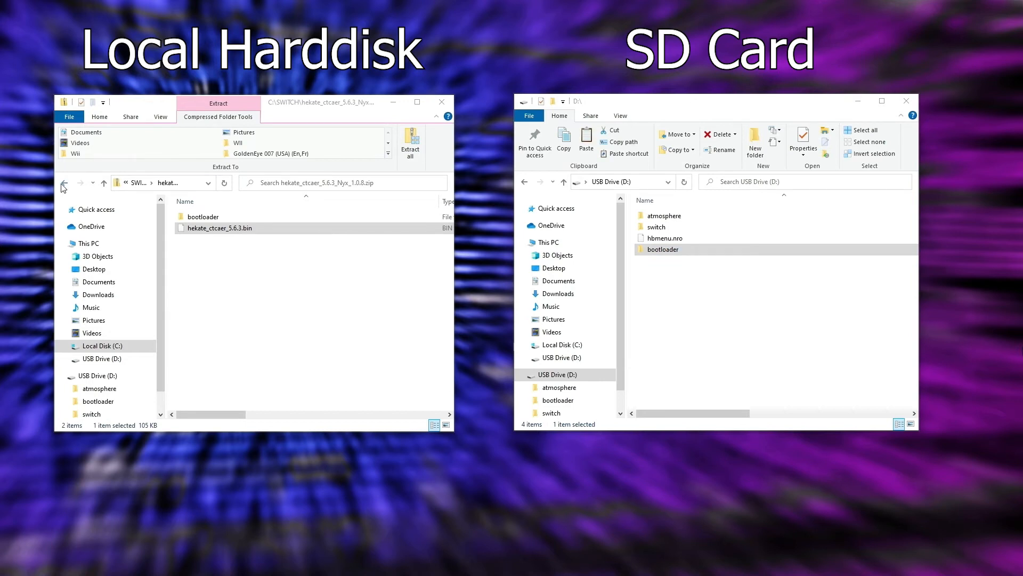
Step: Extract the SDSetup archive from C:\SWITCH onto the SD card and select the TegraRcmGUI installer
{"action": "left_click", "coordinate": [63, 182]}
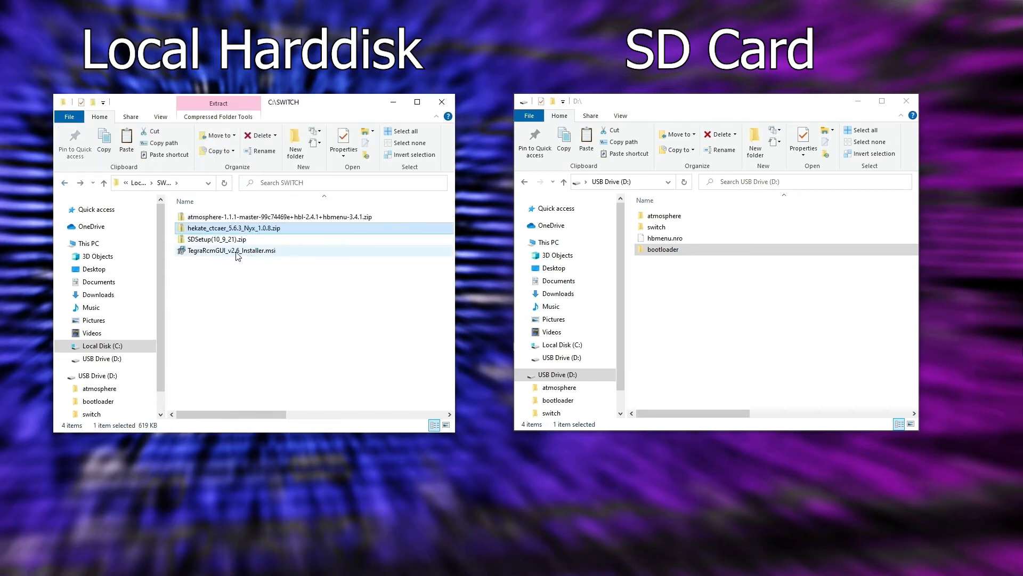
{"action": "double_click", "coordinate": [218, 239]}
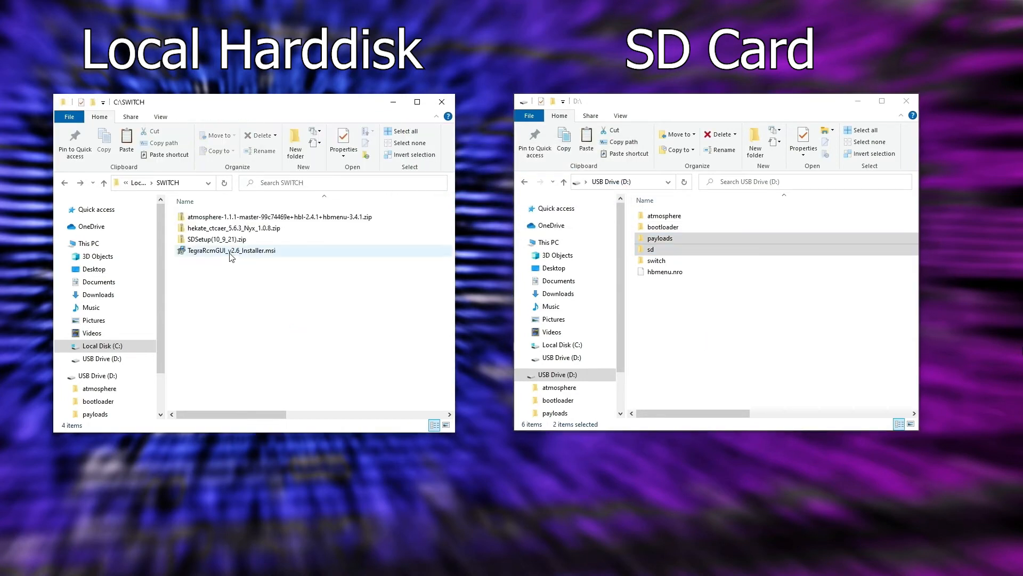
{"action": "left_click", "coordinate": [232, 249]}
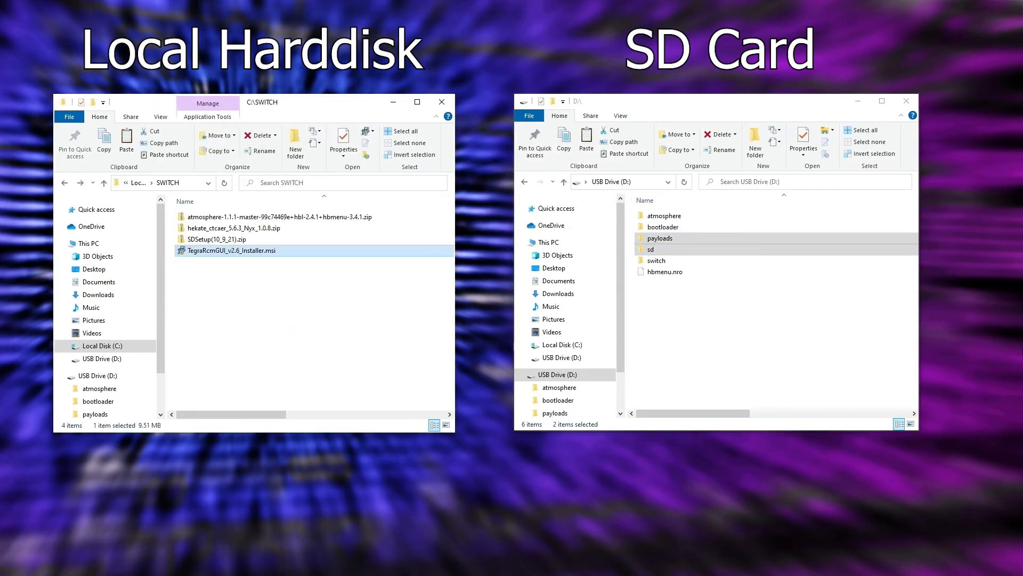
Step: Install TegraRcmGUI 2.6 to the default folder with Launch TegraRcmGUI ticked, then finish
{"action": "double_click", "coordinate": [231, 250]}
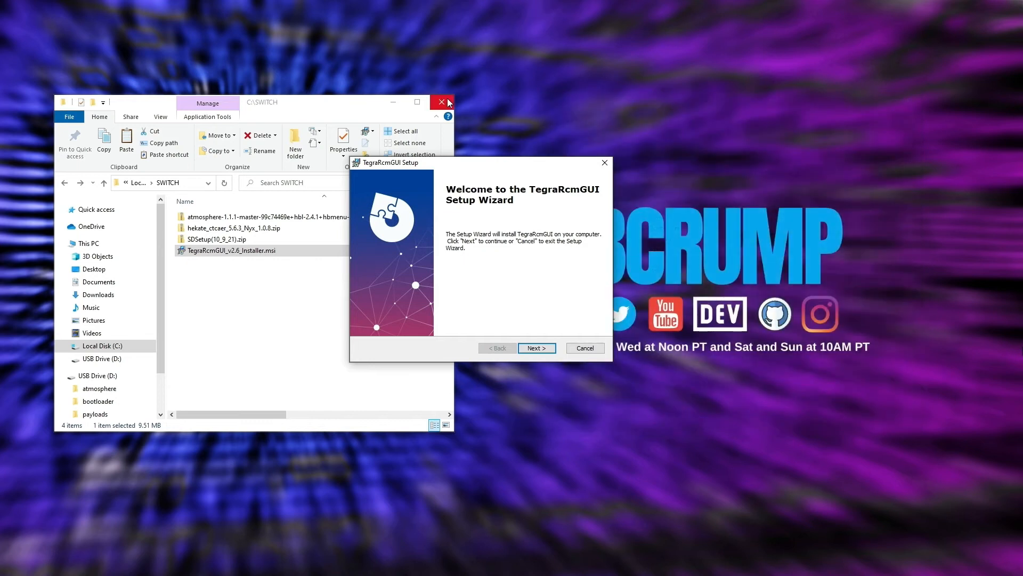
{"action": "left_click", "coordinate": [537, 348]}
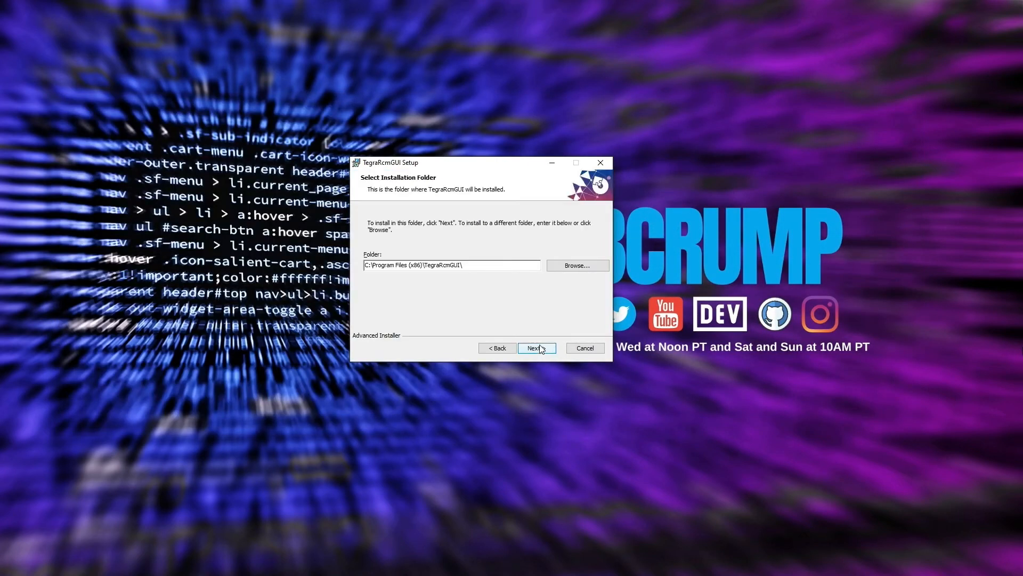
{"action": "left_click", "coordinate": [533, 348]}
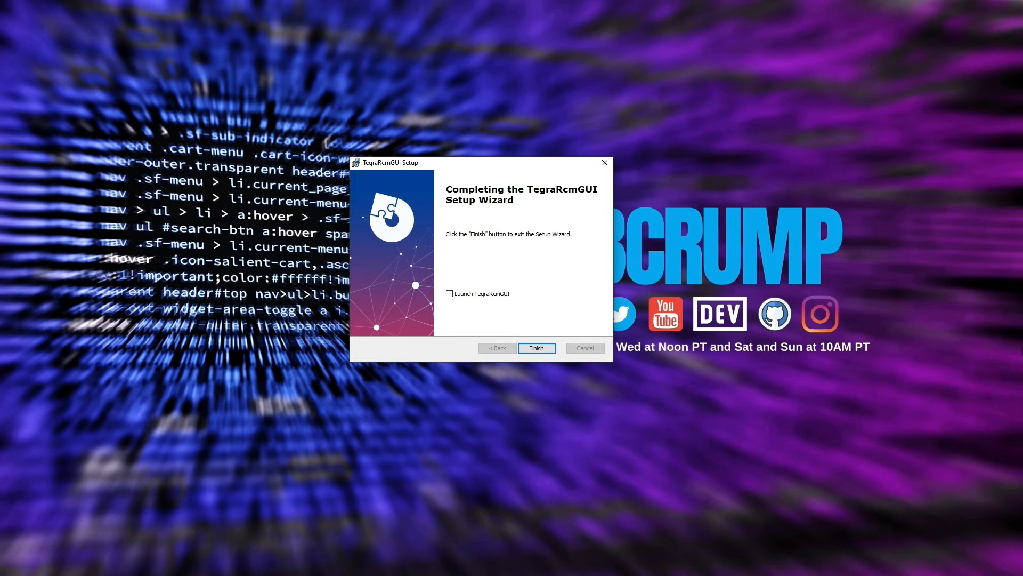
{"action": "left_click", "coordinate": [449, 294]}
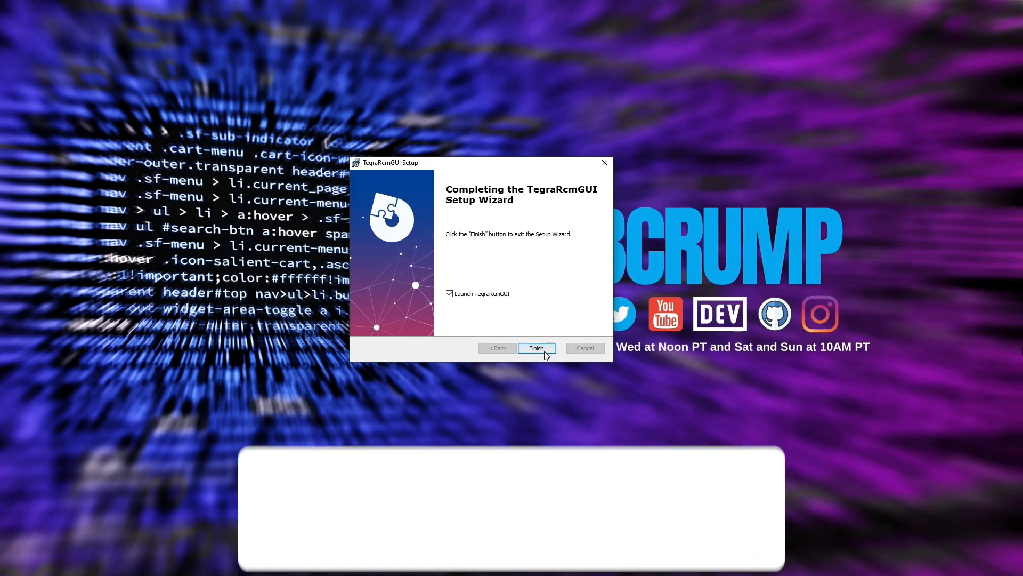
{"action": "left_click", "coordinate": [536, 348]}
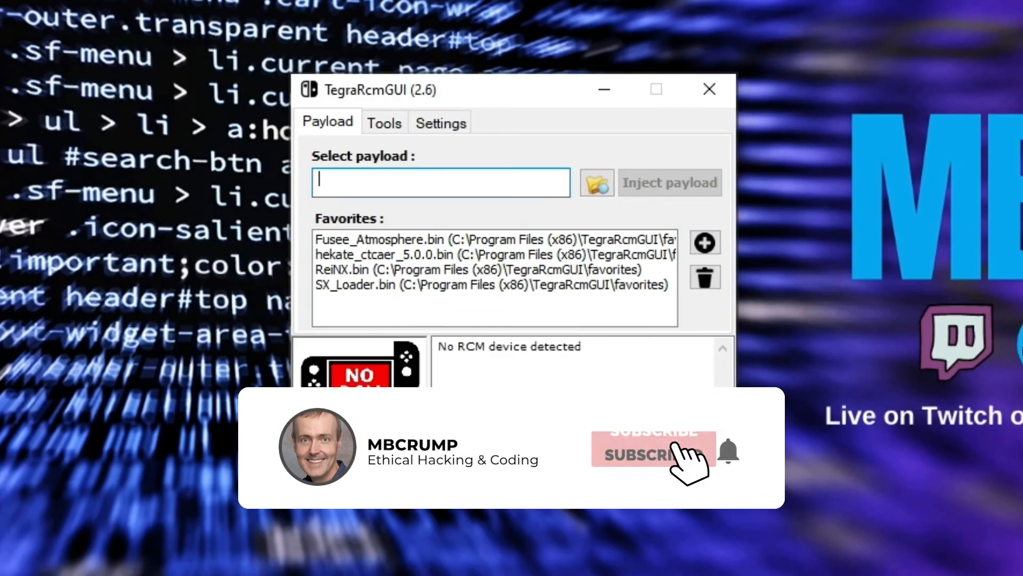
Step: Select hekate_ctcaer_5.6.3.bin from the Desktop as the payload file
{"action": "left_click", "coordinate": [652, 450]}
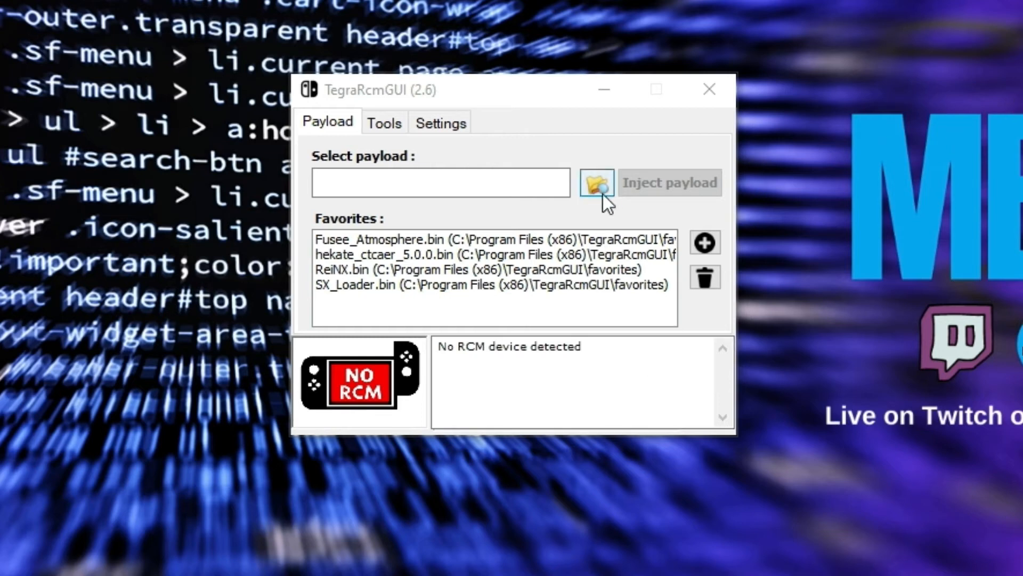
{"action": "left_click", "coordinate": [596, 182]}
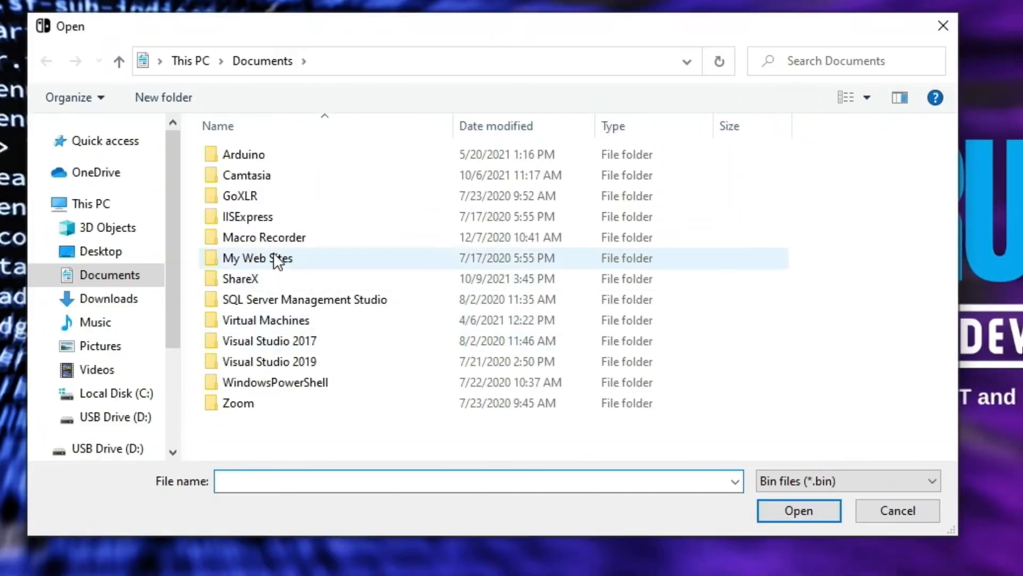
{"action": "left_click", "coordinate": [101, 251]}
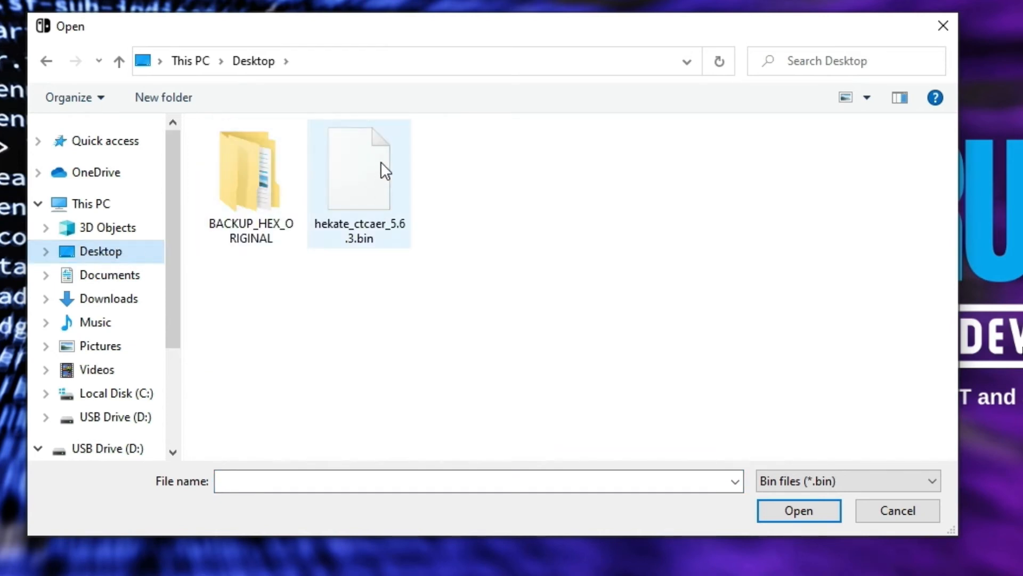
{"action": "mouse_move", "coordinate": [382, 169]}
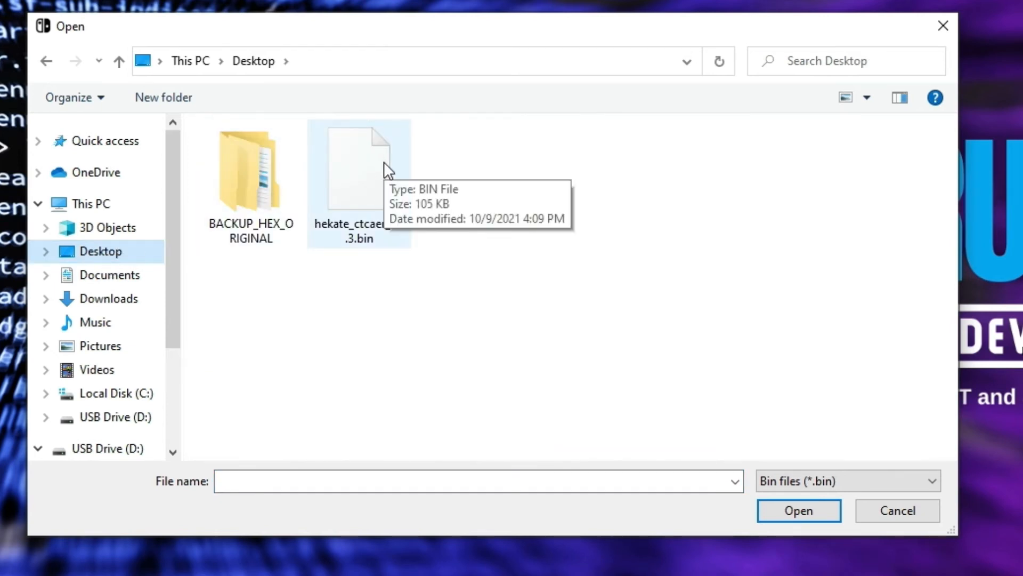
{"action": "double_click", "coordinate": [358, 167]}
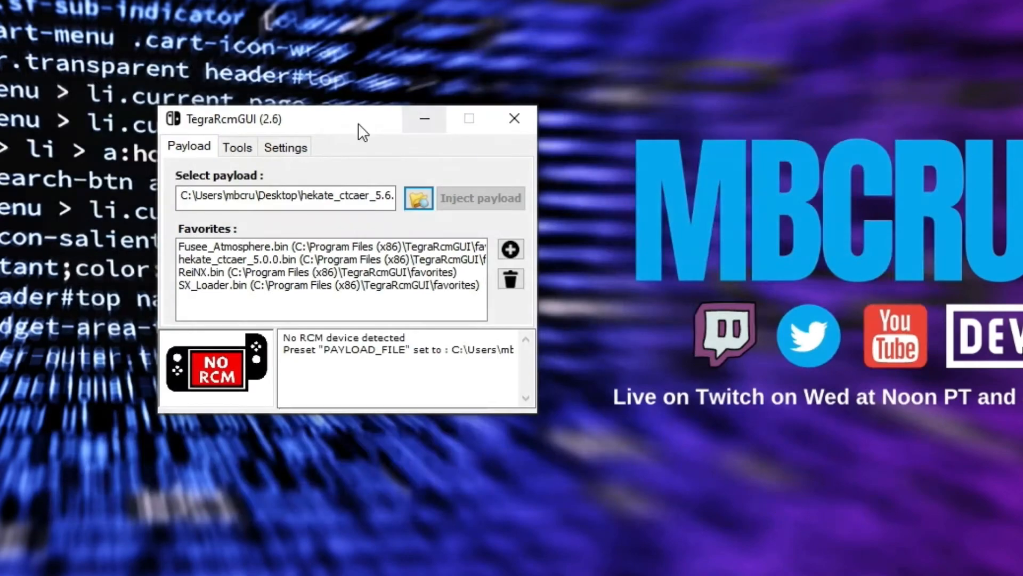
{"action": "left_click", "coordinate": [285, 147]}
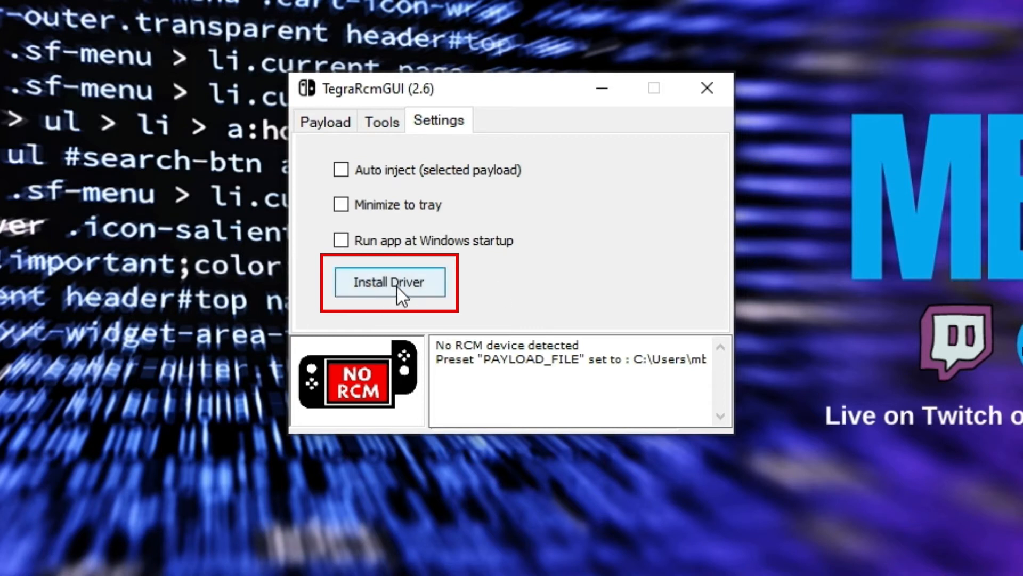
Step: Run Install Driver through the wizard to finish the libusbK Switch USB driver
{"action": "left_click", "coordinate": [388, 281]}
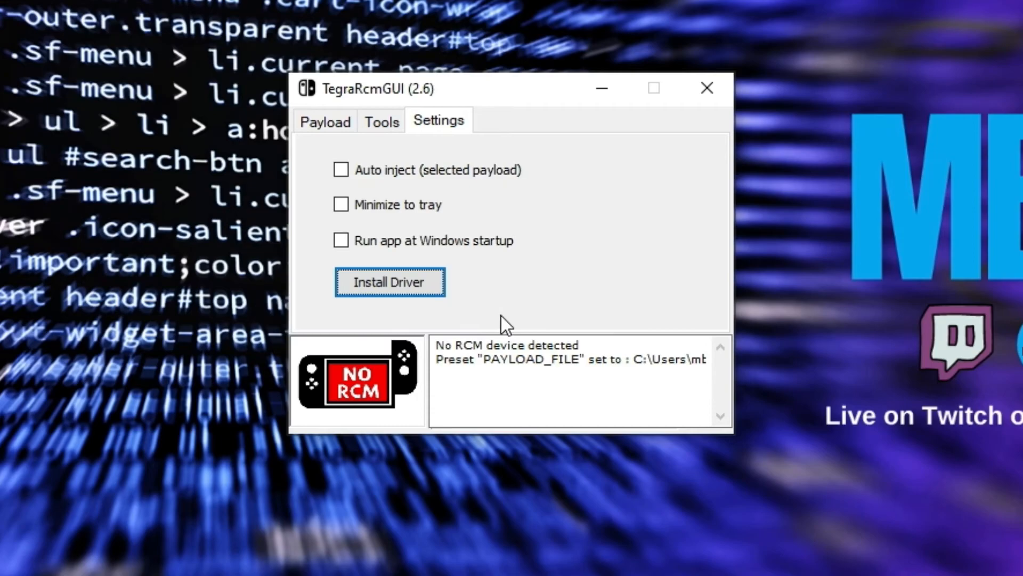
{"action": "left_click", "coordinate": [390, 282]}
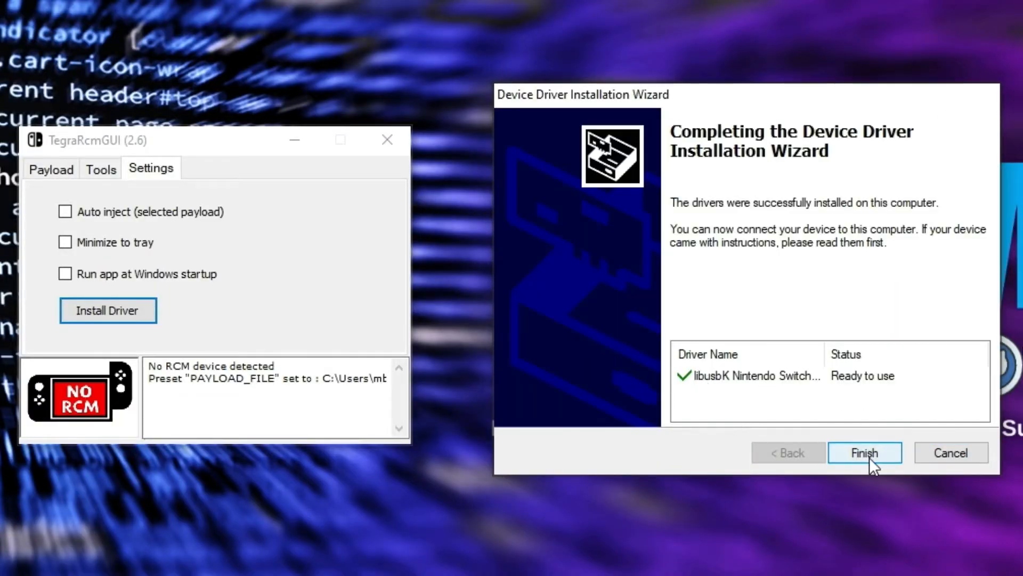
{"action": "left_click", "coordinate": [865, 452]}
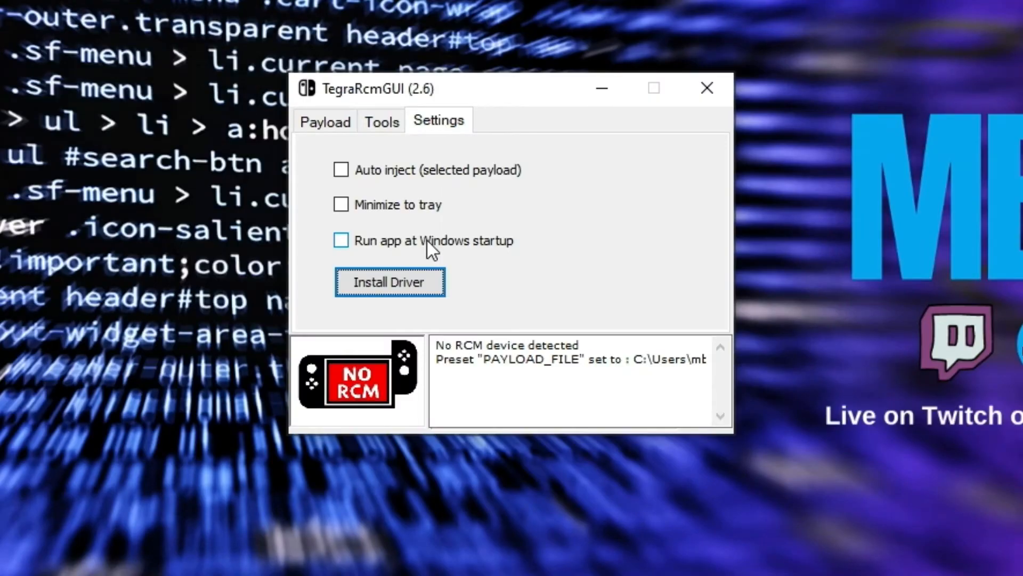
{"action": "left_click", "coordinate": [341, 240]}
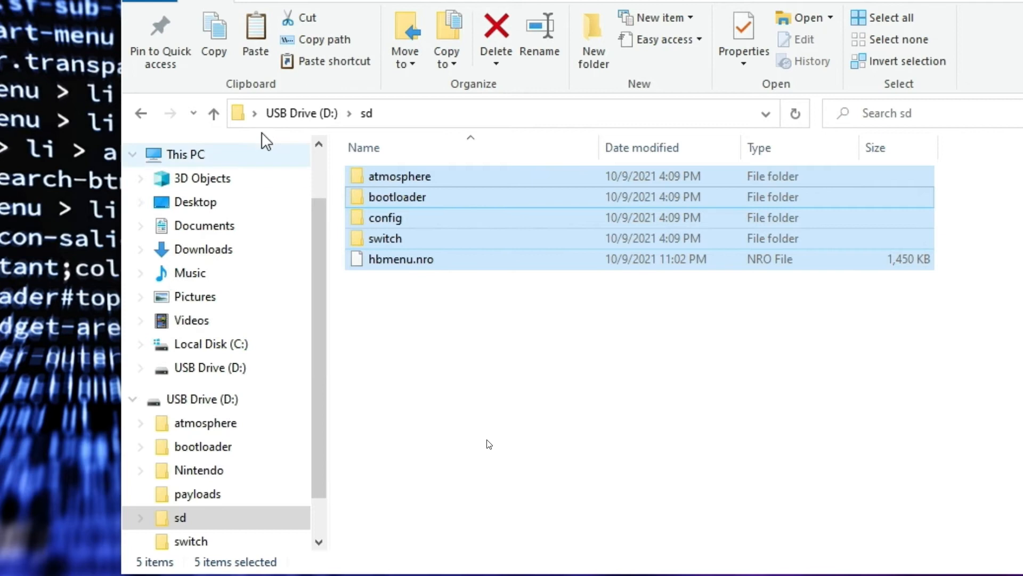
{"action": "mouse_move", "coordinate": [140, 144]}
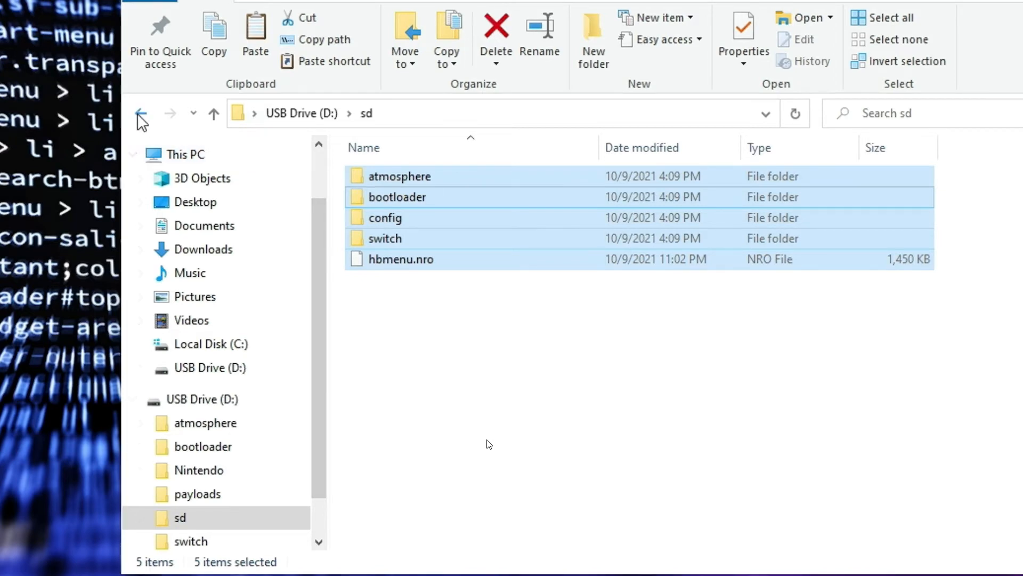
Step: Paste the sd folder contents into the USB Drive (D:) root and merge
{"action": "left_click", "coordinate": [141, 114]}
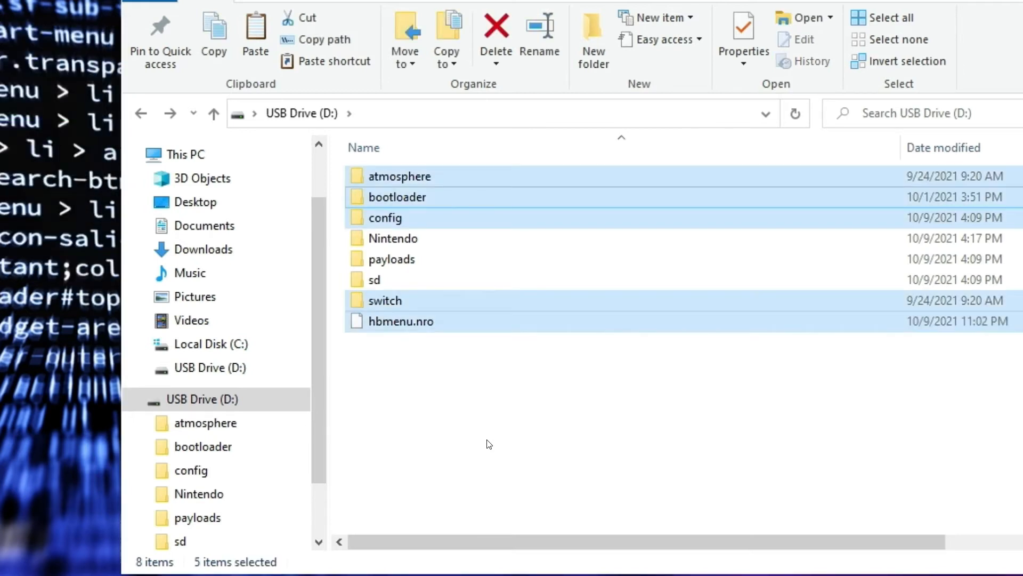
{"action": "left_click", "coordinate": [445, 411]}
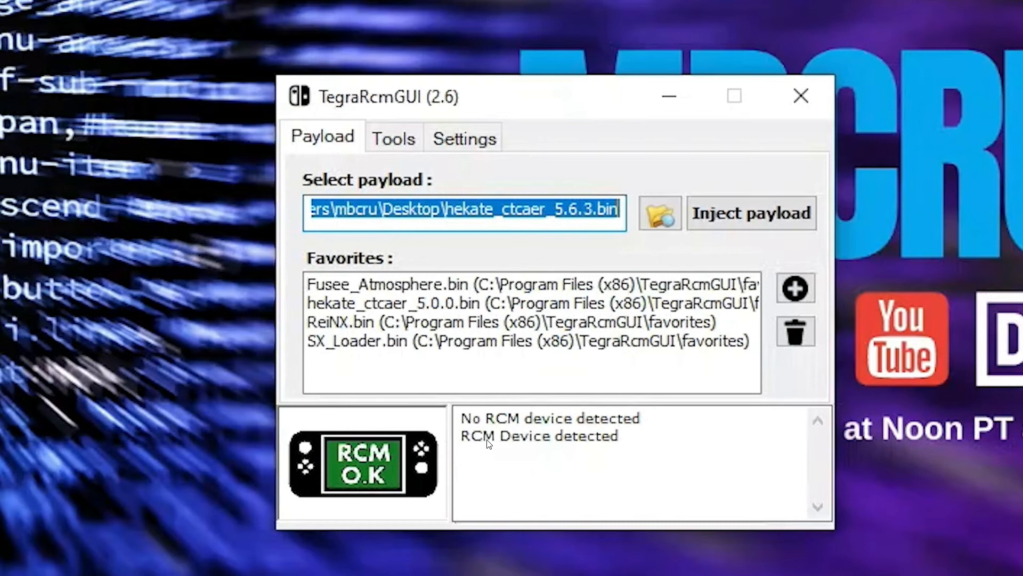
Step: Inject the hekate_ctcaer_5.6.3.bin payload into the RCM-detected Switch
{"action": "left_click", "coordinate": [751, 213]}
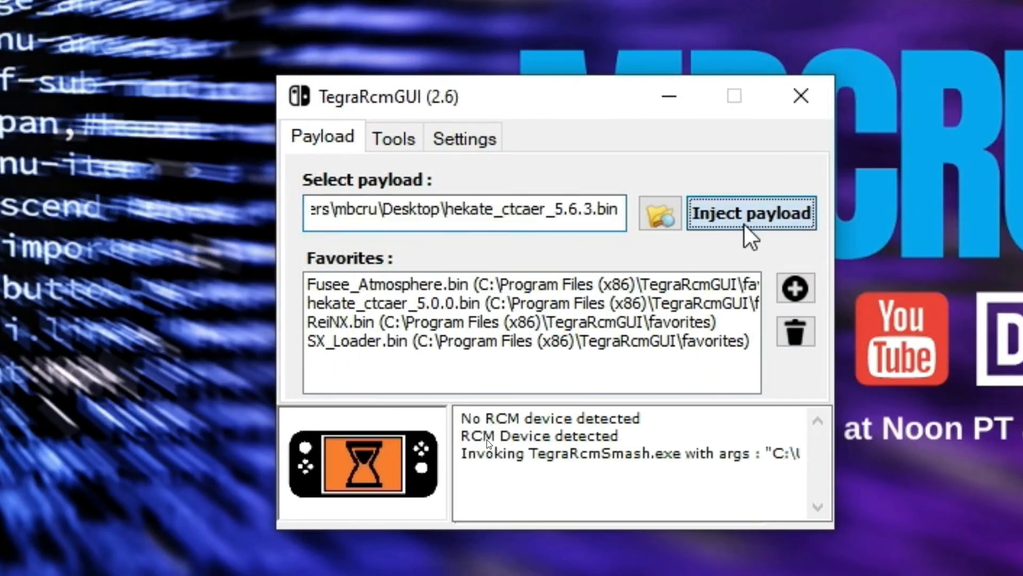
{"action": "left_click", "coordinate": [751, 214]}
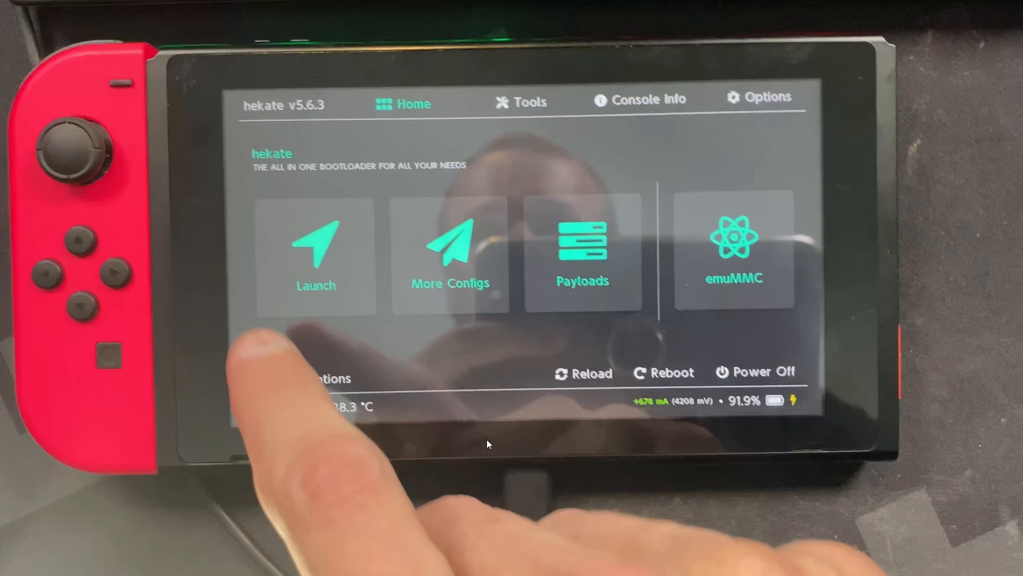
Step: Choose Launch on the hekate Home screen to list the boot options
{"action": "left_click", "coordinate": [316, 255]}
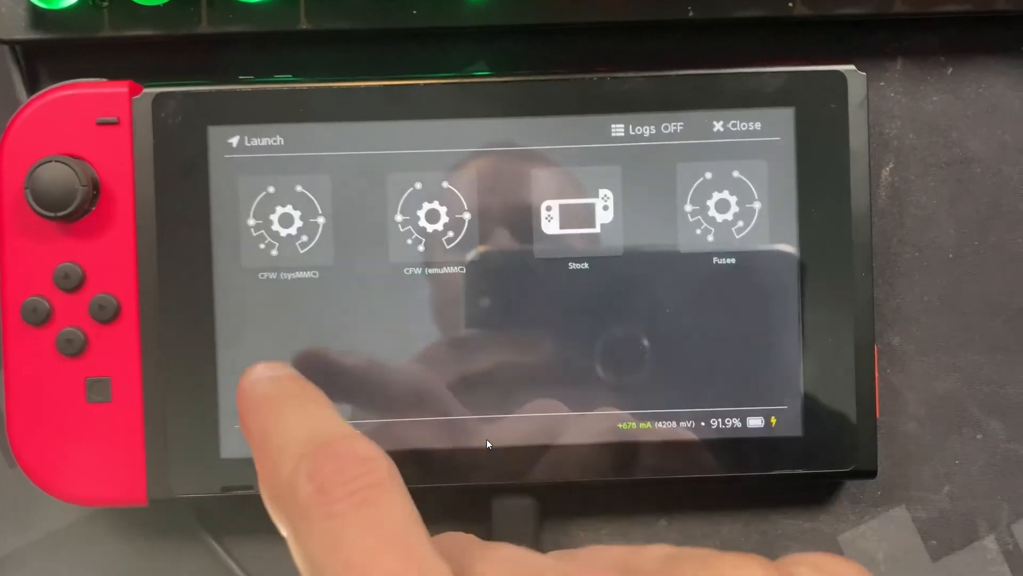